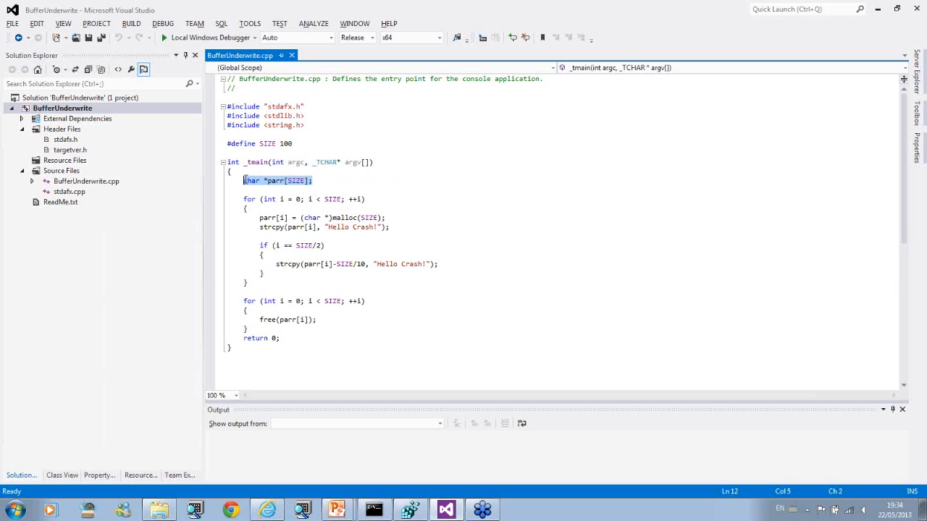
Select BufferUnderwrite.exe.972.dmp in C:\MemoryDumps and drag it into WinDbg.
{"action": "left_click", "coordinate": [294, 244]}
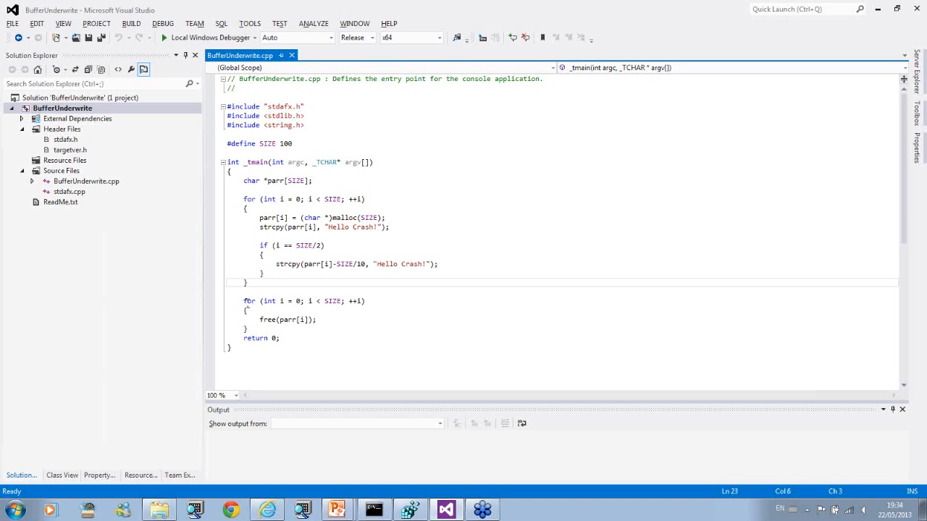
{"action": "left_click_drag", "start_coordinate": [243, 300], "coordinate": [292, 330]}
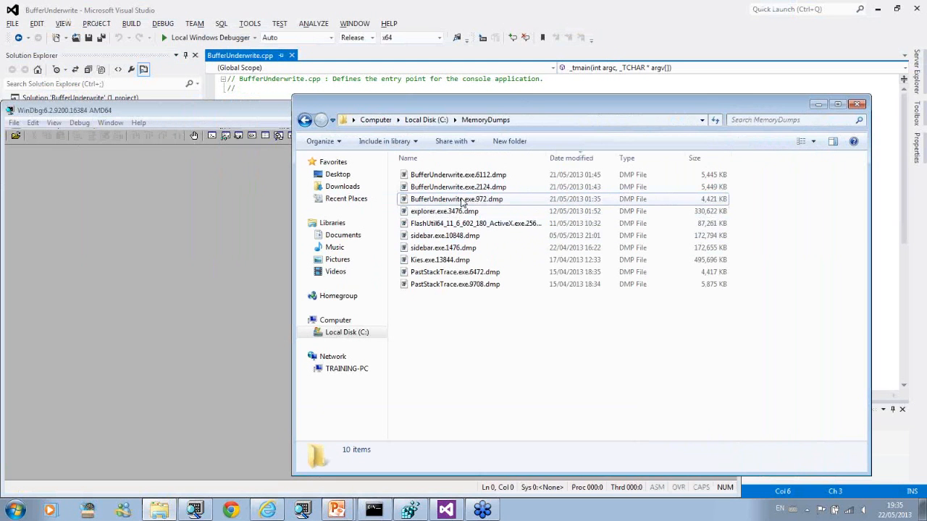
{"action": "left_click", "coordinate": [456, 198]}
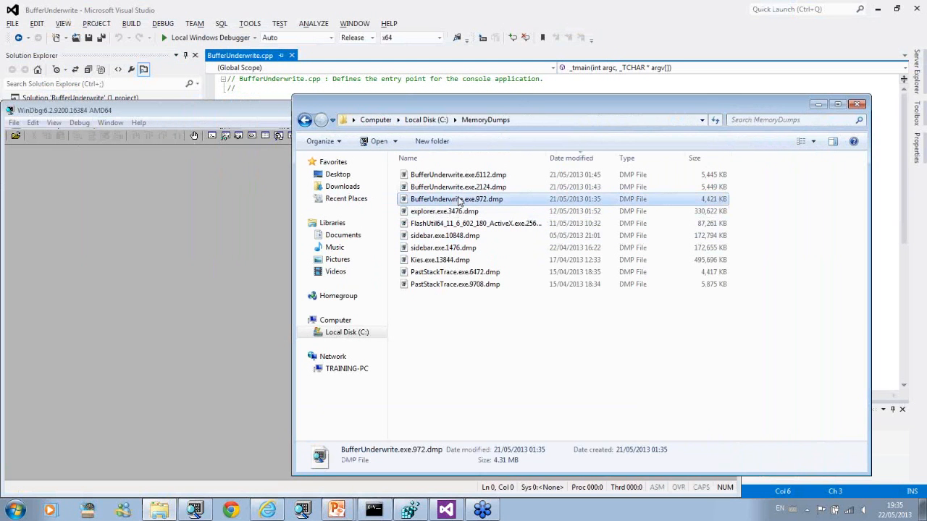
{"action": "mouse_move", "coordinate": [190, 221]}
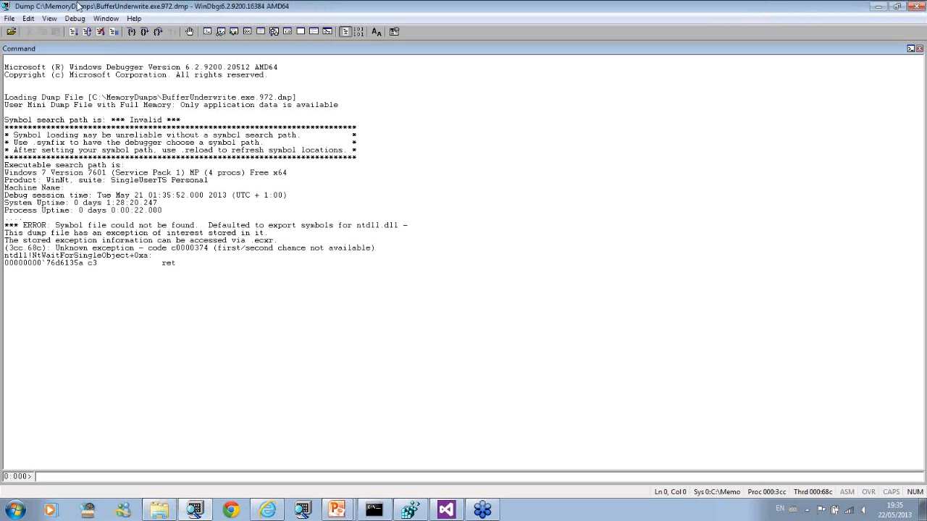
Set WinDbg's command text font to Courier New at size 12.
{"action": "left_click", "coordinate": [49, 31]}
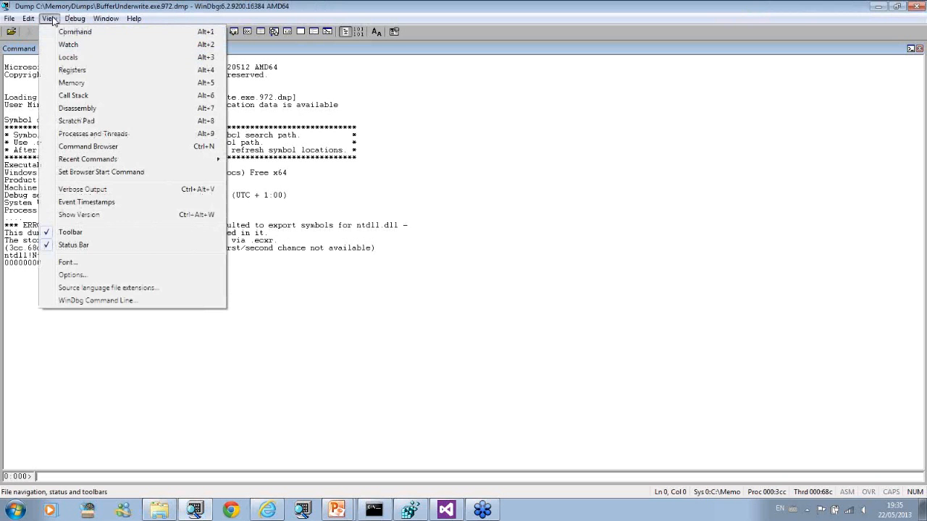
{"action": "left_click", "coordinate": [68, 262]}
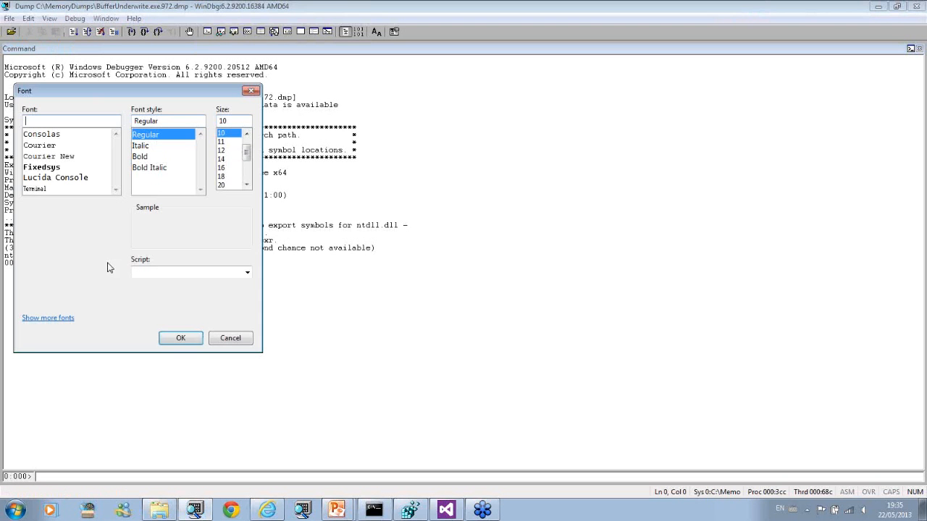
{"action": "left_click", "coordinate": [221, 150]}
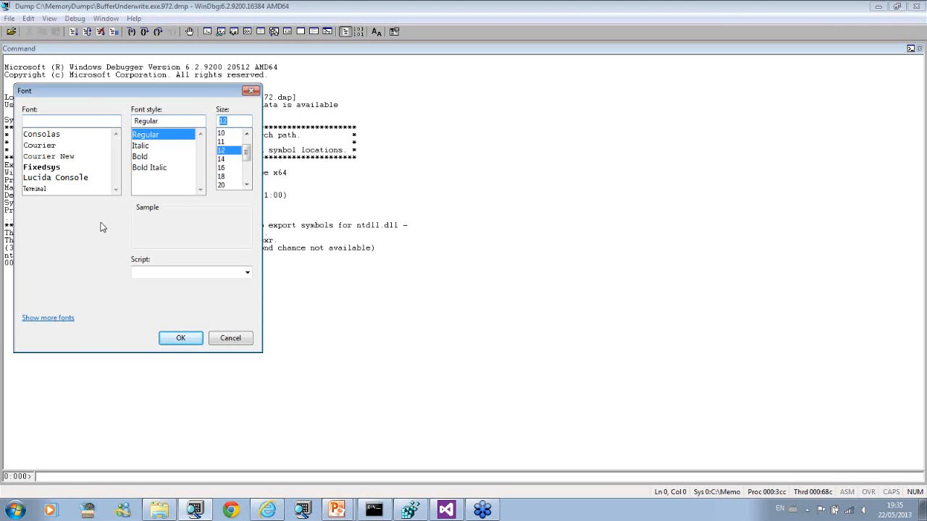
{"action": "left_click", "coordinate": [48, 156]}
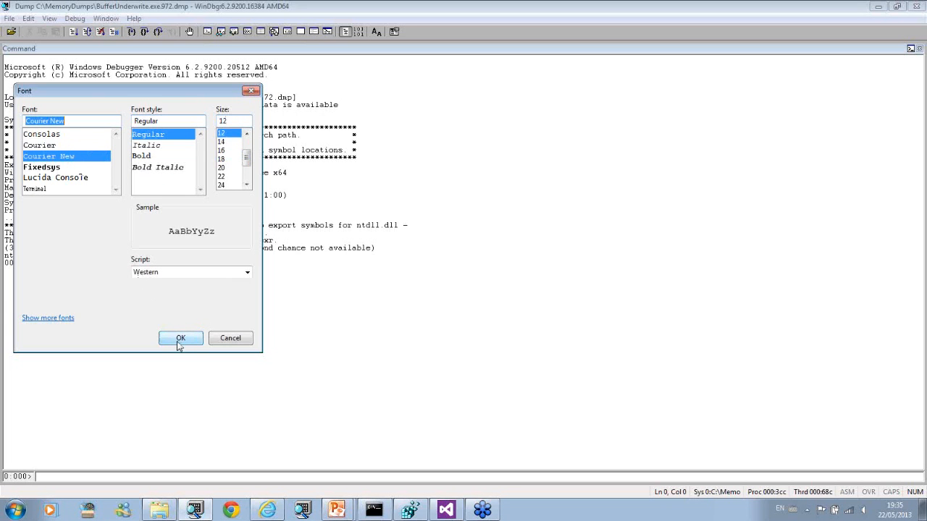
{"action": "left_click", "coordinate": [181, 338]}
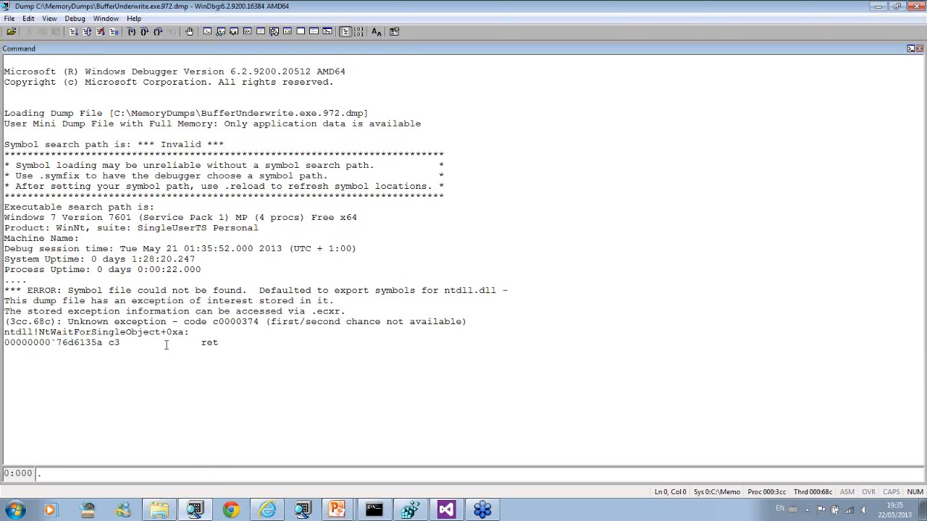
Start logging the session to c:\DebuggingTV\0x26-1.txt with .logopen.
{"action": "type", "text": ".logopen c:\\"}
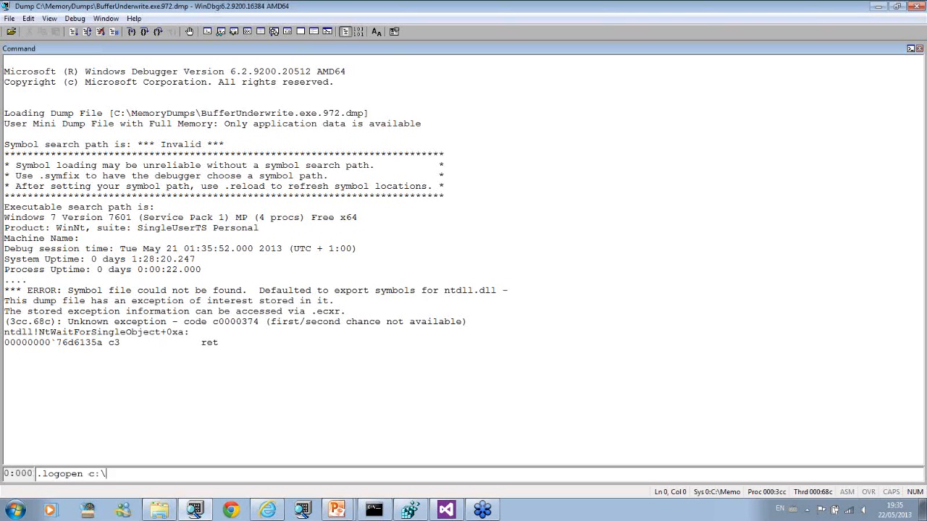
{"action": "type", "text": "D"}
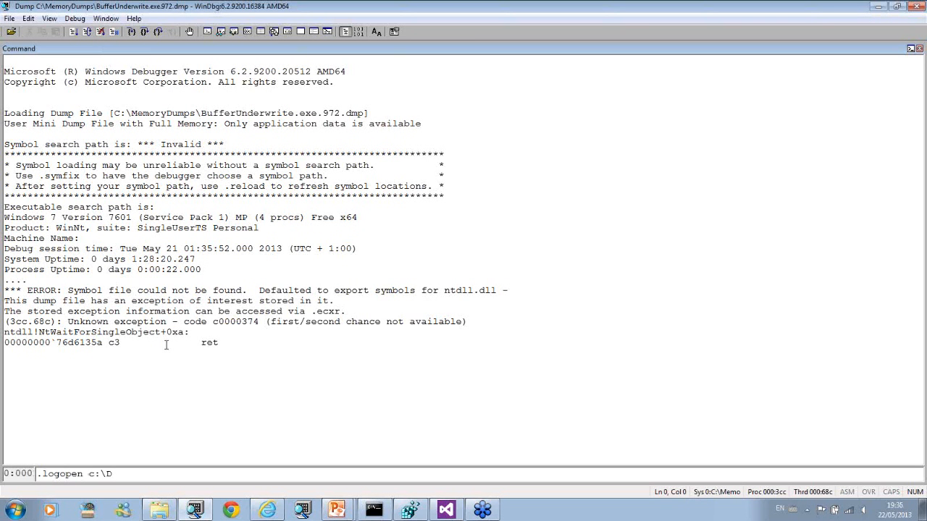
{"action": "type", "text": "ebuggi"}
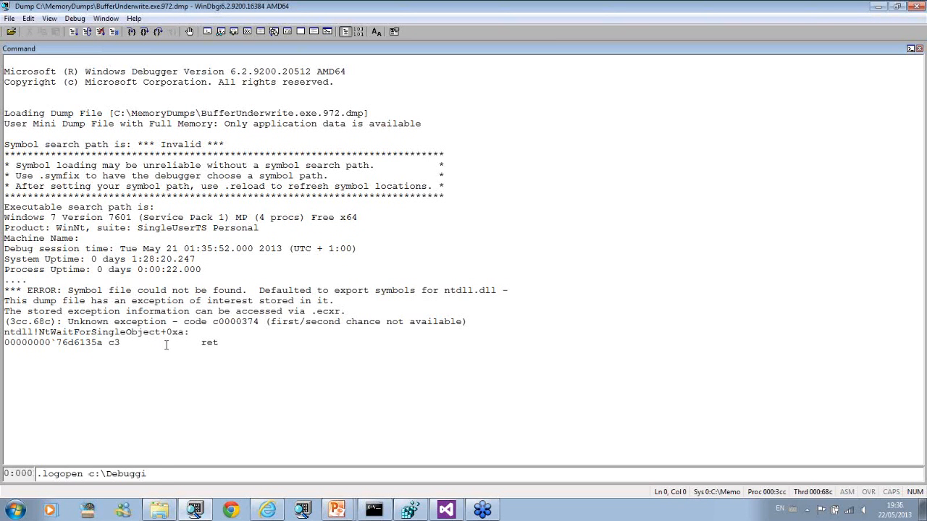
{"action": "type", "text": "ngTC"}
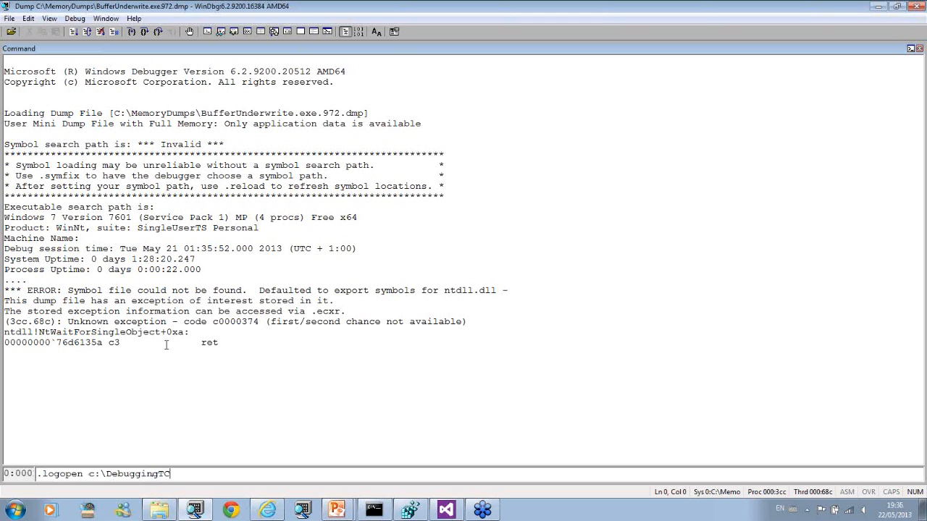
{"action": "type", "text": "V\\"}
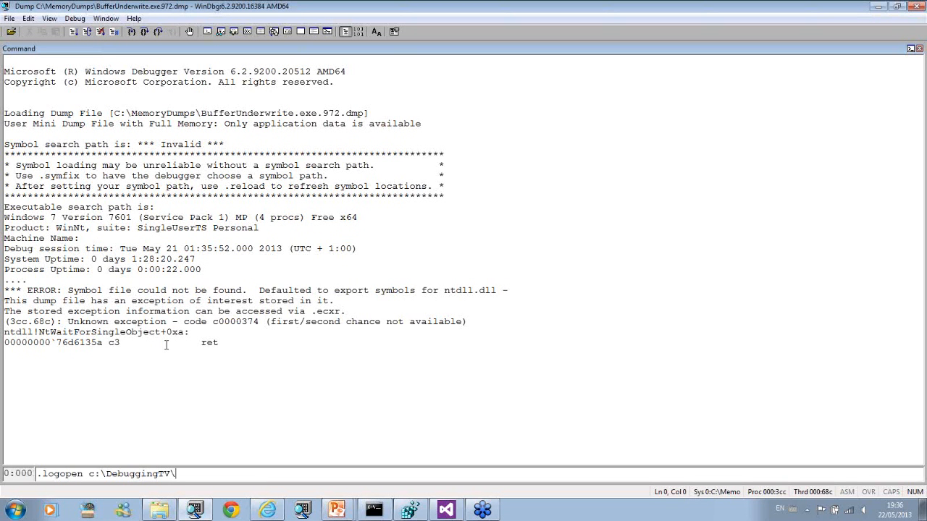
{"action": "type", "text": "0x26-1"}
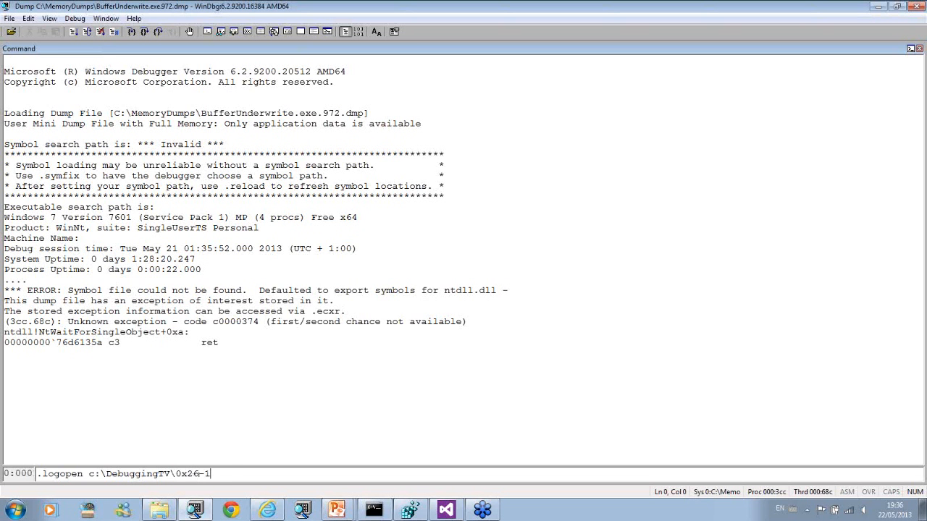
{"action": "type", "text": ".txt"}
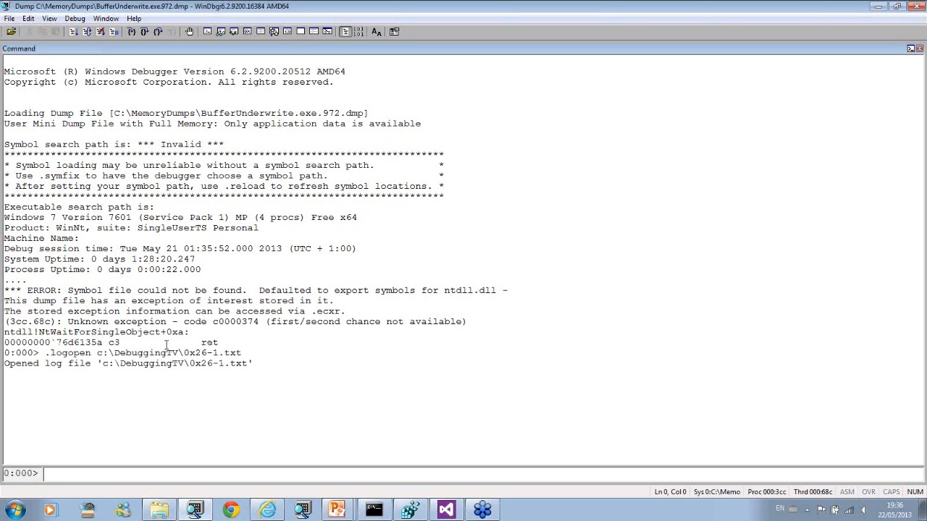
Point the symbol cache at c:\mss with .symfix and reload symbols.
{"action": "type", "text": ".sym"}
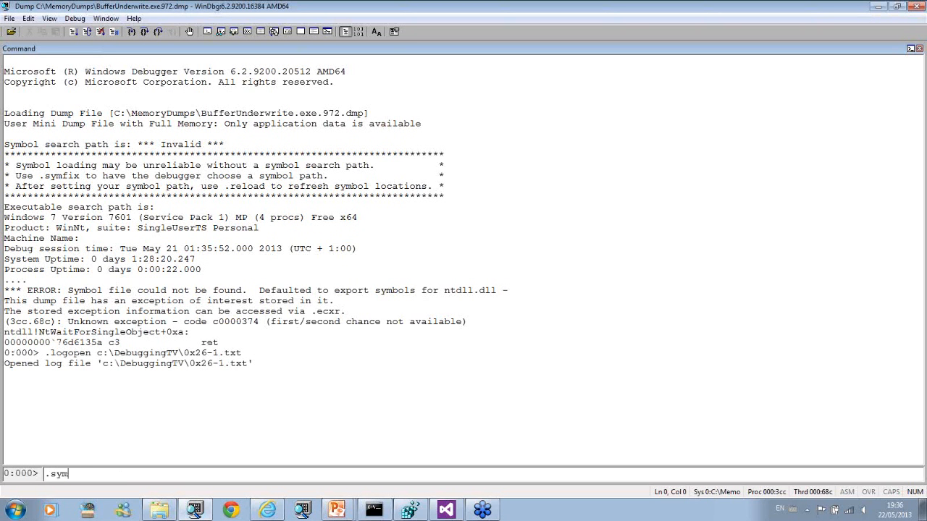
{"action": "type", "text": "fix c"}
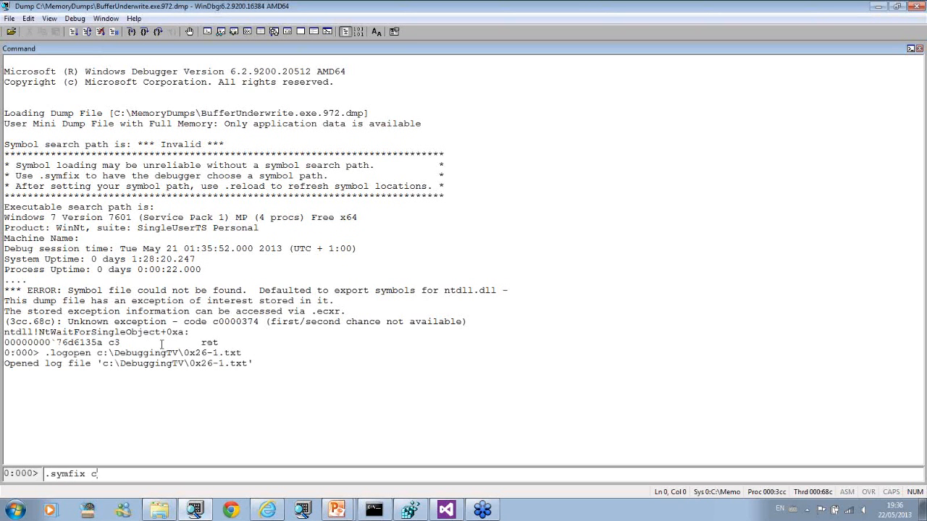
{"action": "type", "text": ":\\ms"}
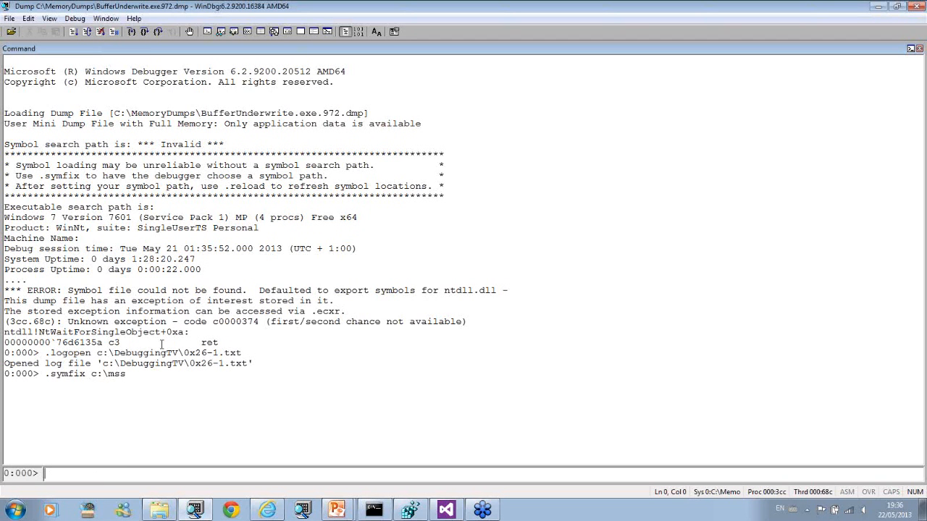
{"action": "type", "text": ".reload"}
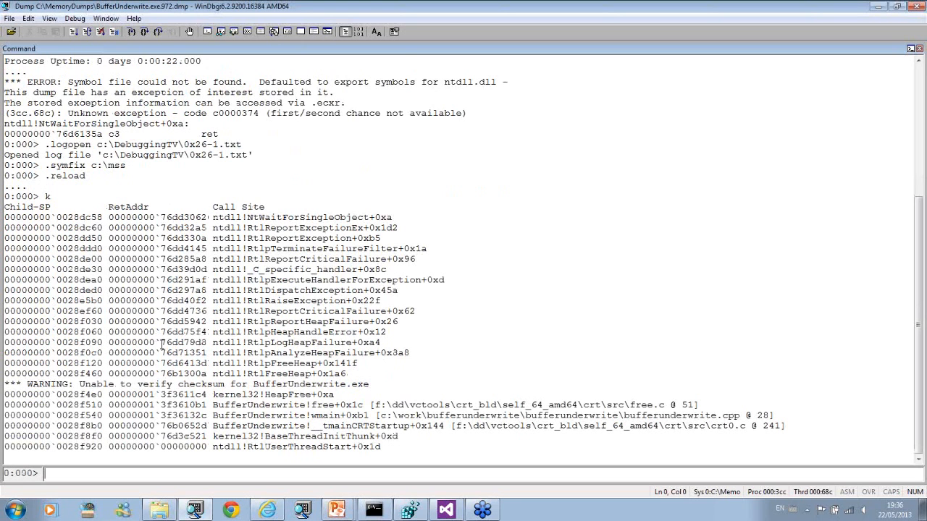
{"action": "mouse_move", "coordinate": [275, 404]}
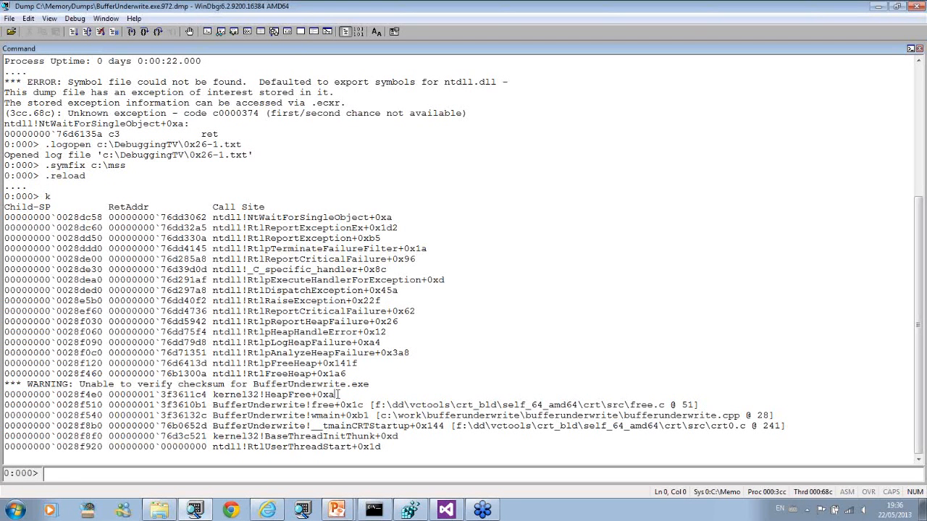
Highlight the HeapFree frame, list numbered frames with kn, and switch to frame 12.
{"action": "double_click", "coordinate": [274, 394]}
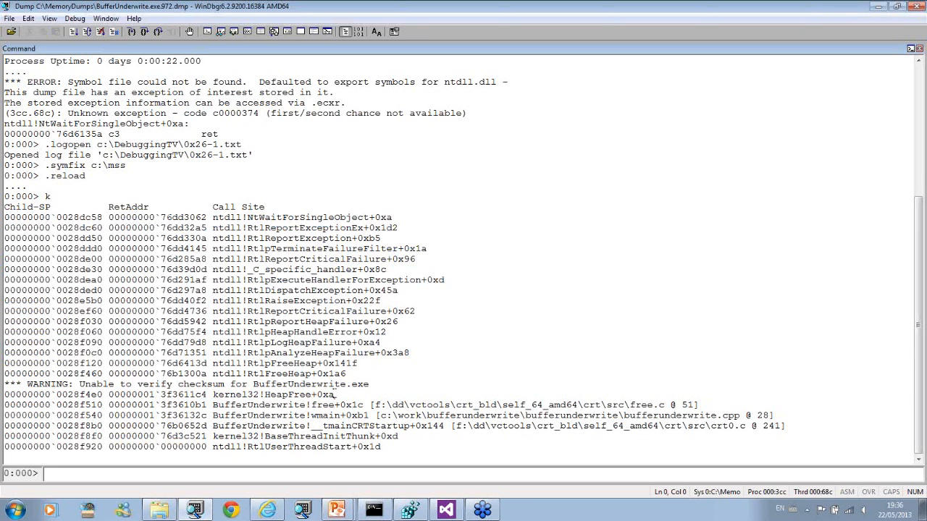
{"action": "double_click", "coordinate": [273, 395]}
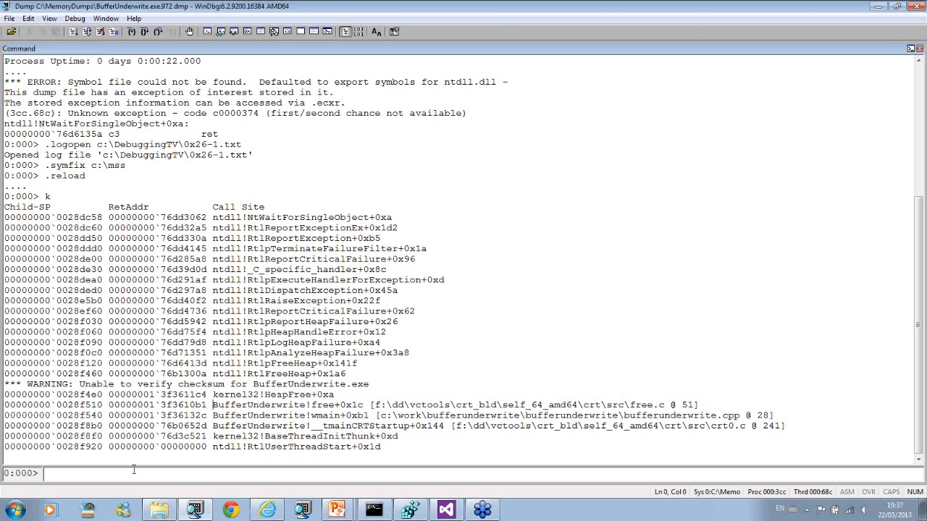
{"action": "type", "text": "kn"}
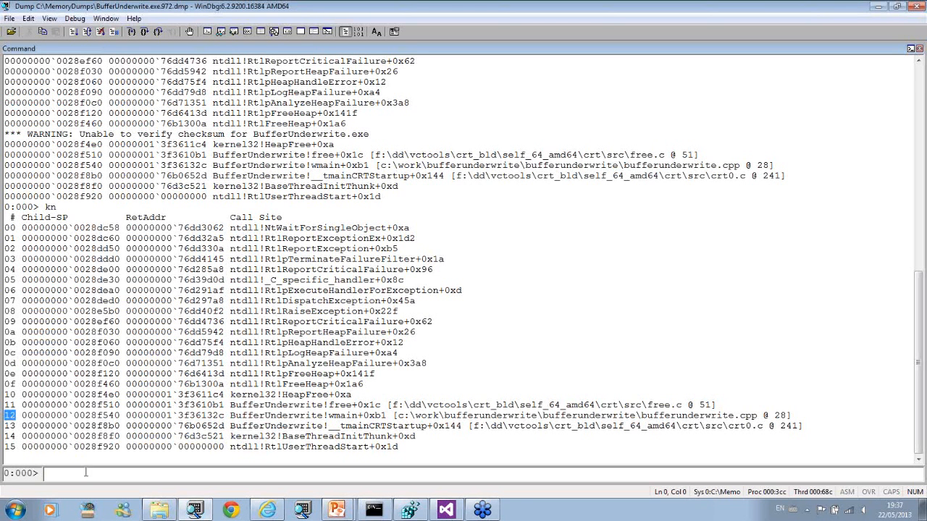
{"action": "type", "text": ".fra"}
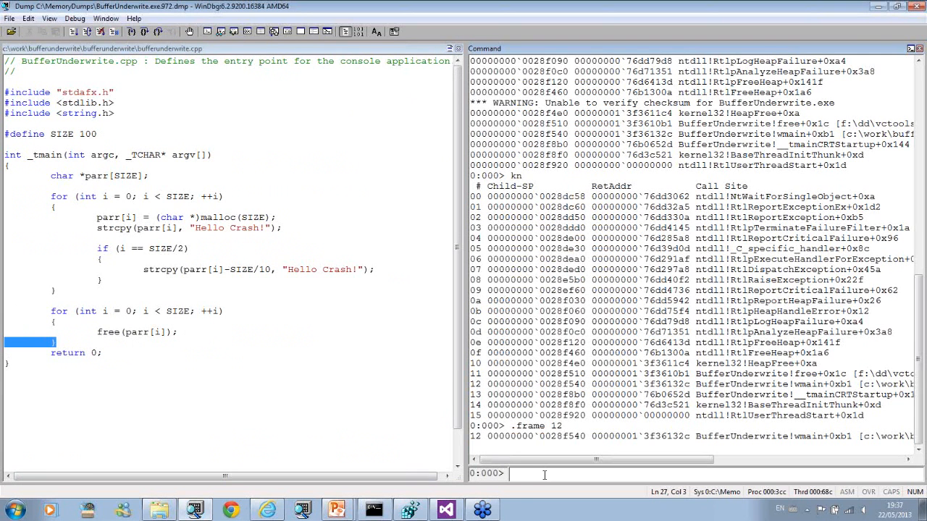
Run dv i in frame 12 and highlight the i = 0n50 value.
{"action": "type", "text": "dv"}
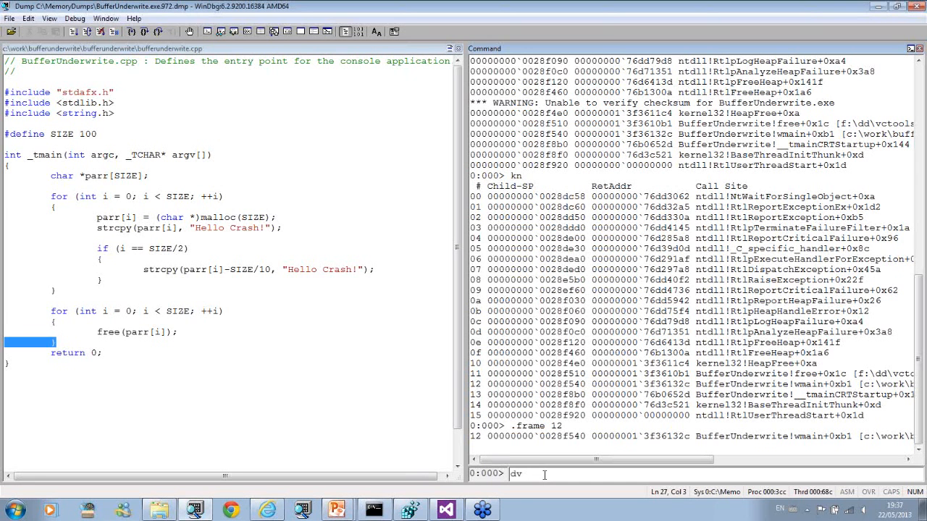
{"action": "type", "text": "i"}
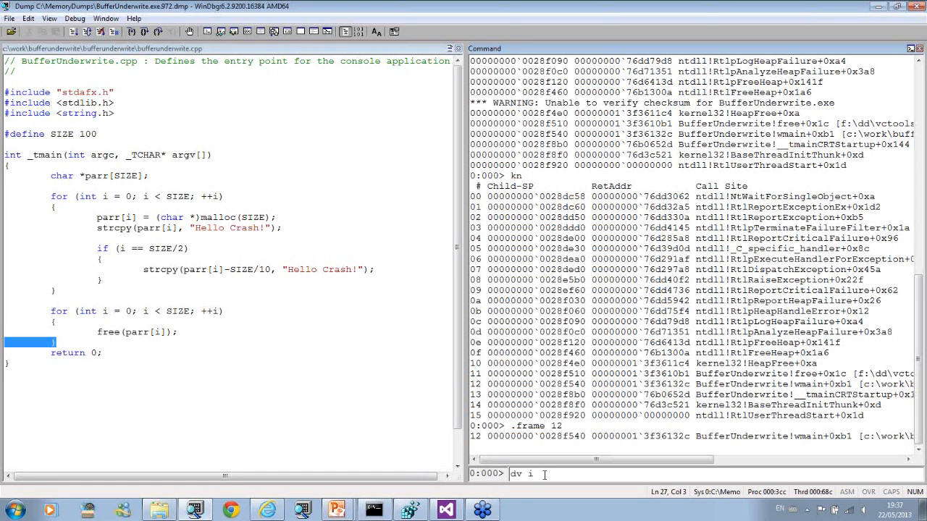
{"action": "key", "text": "Return"}
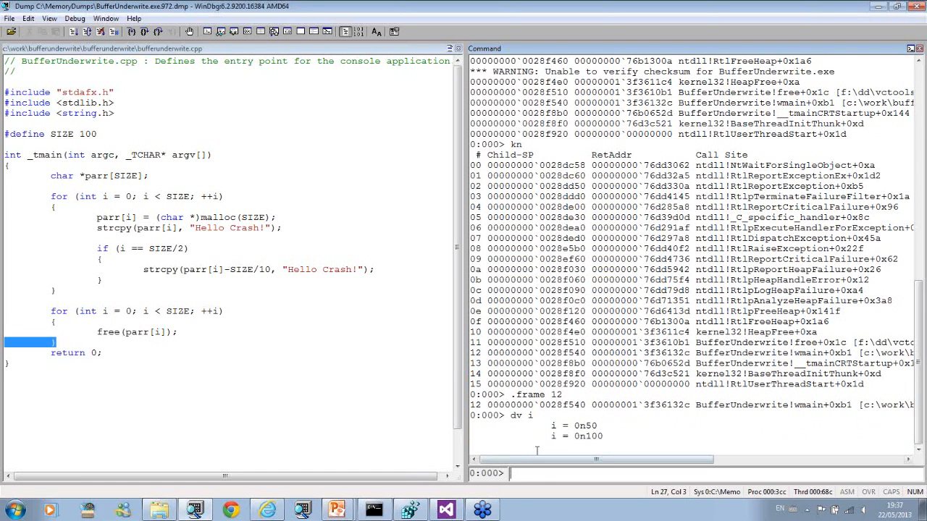
{"action": "double_click", "coordinate": [565, 425]}
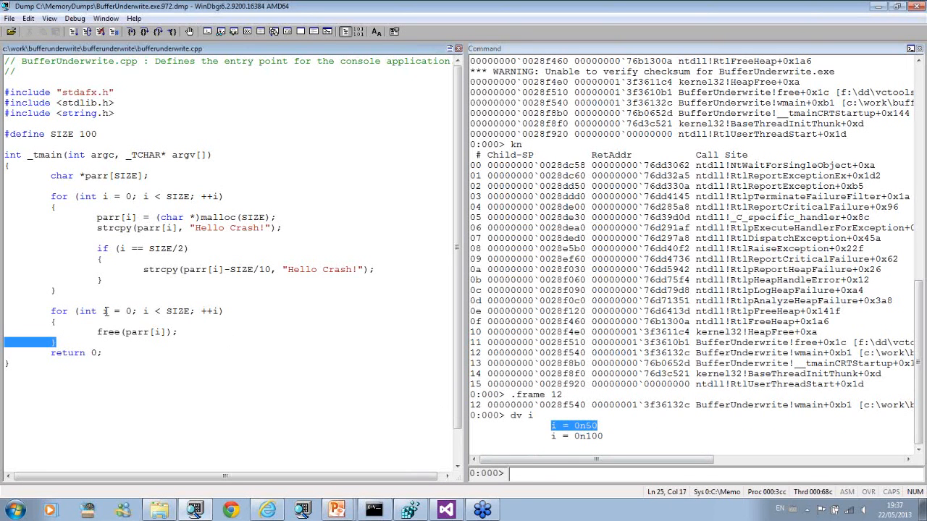
{"action": "mouse_move", "coordinate": [106, 311]}
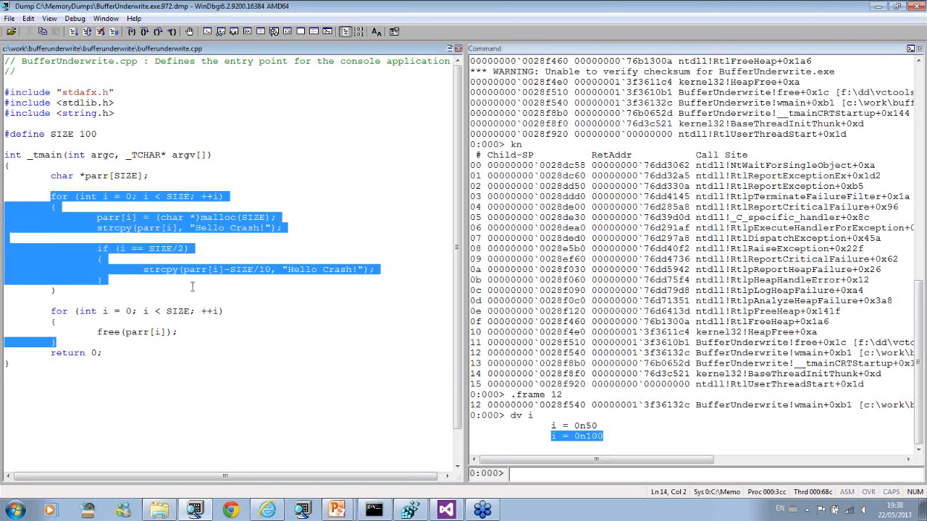
{"action": "mouse_move", "coordinate": [146, 310]}
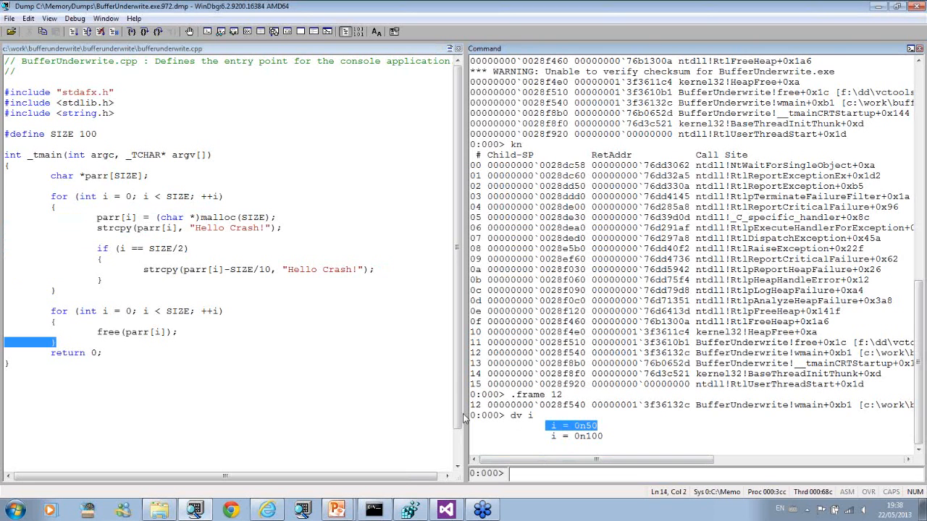
{"action": "mouse_move", "coordinate": [109, 314]}
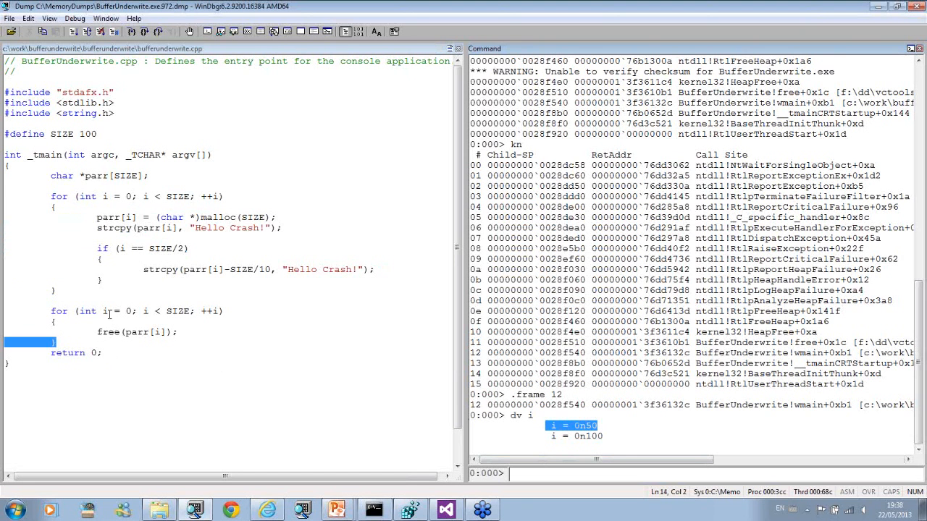
{"action": "mouse_move", "coordinate": [154, 252]}
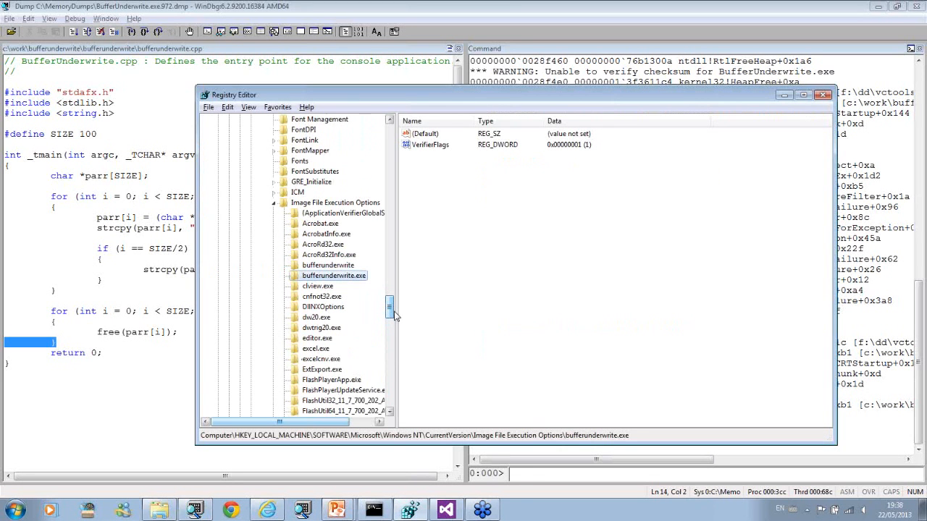
Reselect the bufferunderwrite.exe key under Image File Execution Options in Registry Editor.
{"action": "left_click", "coordinate": [336, 202]}
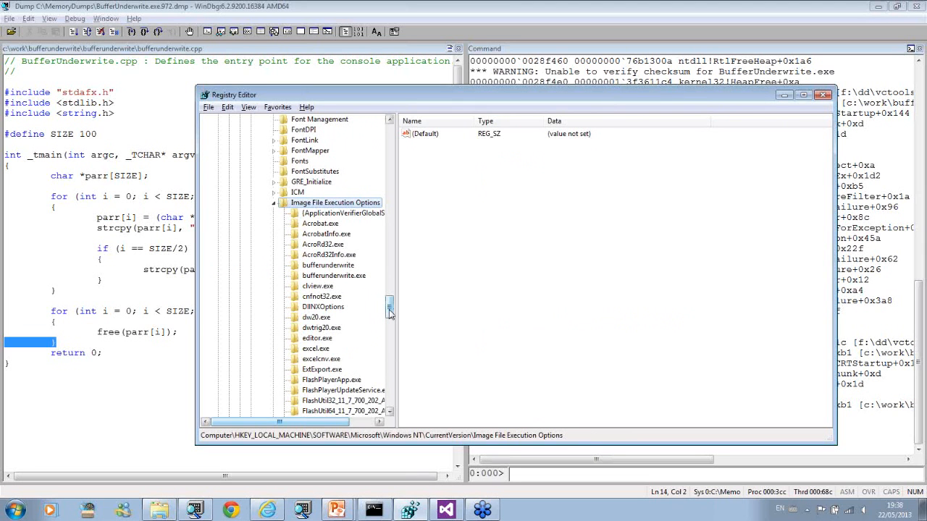
{"action": "mouse_move", "coordinate": [389, 305]}
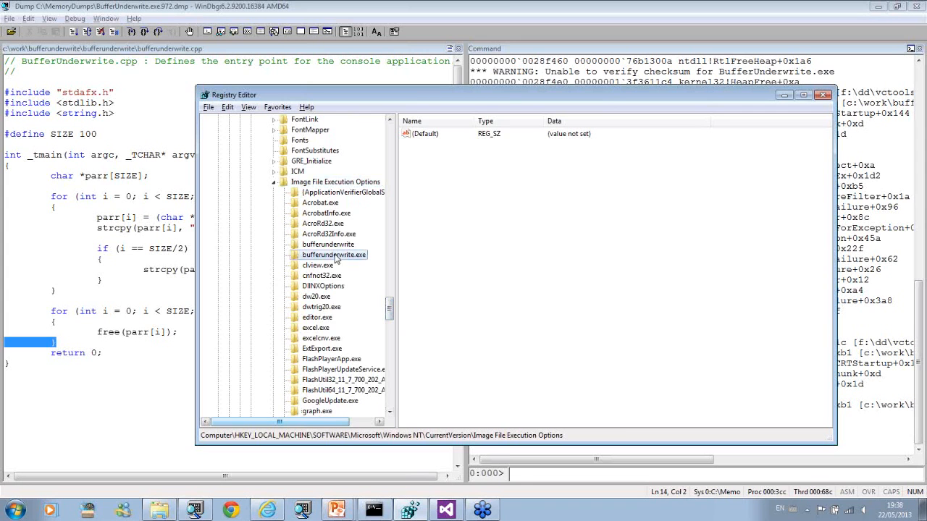
{"action": "left_click", "coordinate": [333, 255]}
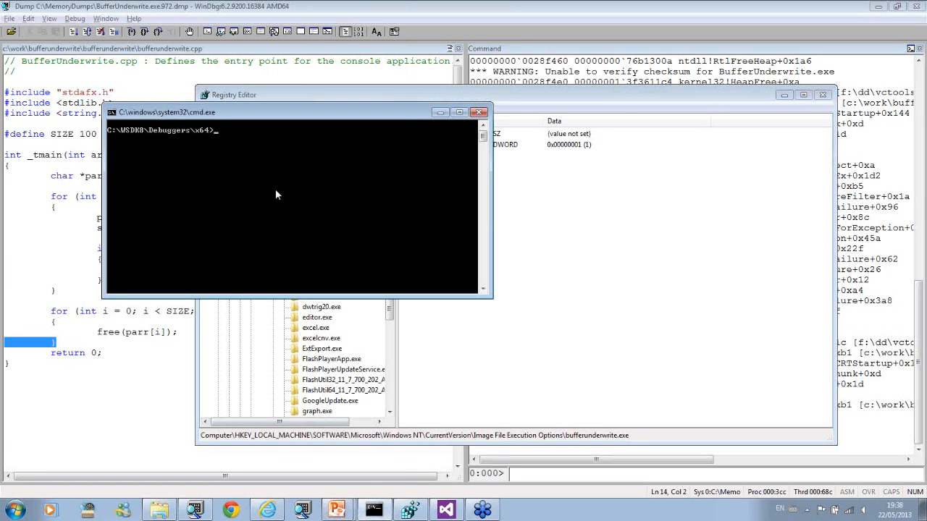
Enable backwards full page heap for bufferunderwrite.exe with gflags /p /enable /full.
{"action": "type", "text": "gflags /p /enable notepad.exe /full"}
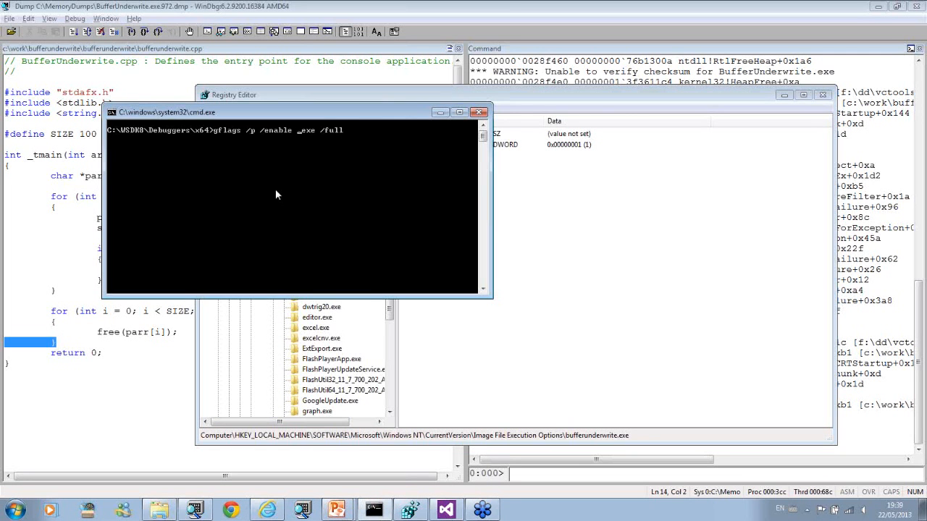
{"action": "type", "text": "buffer.exe"}
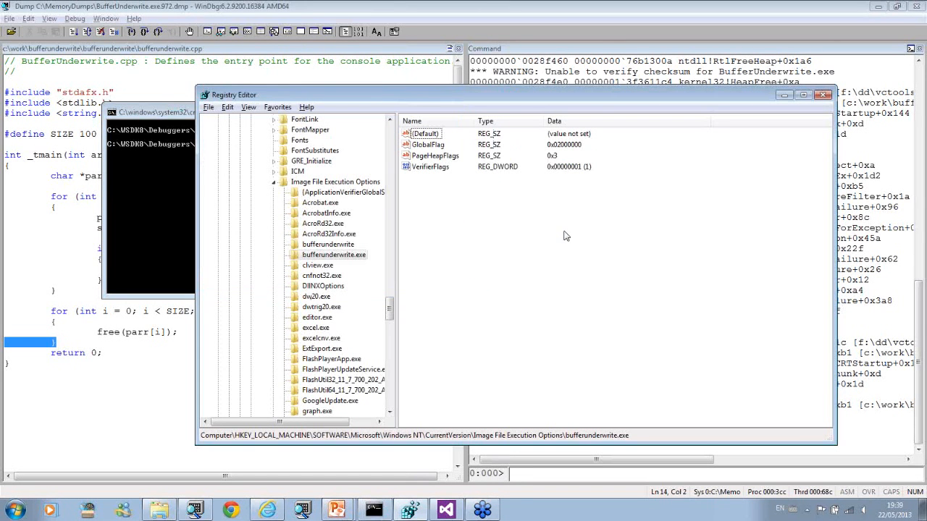
Review GlobalFlag 0x02000000 and PageHeapFlags 0x3, then show WinDbg's taskbar jump list.
{"action": "left_click", "coordinate": [427, 145]}
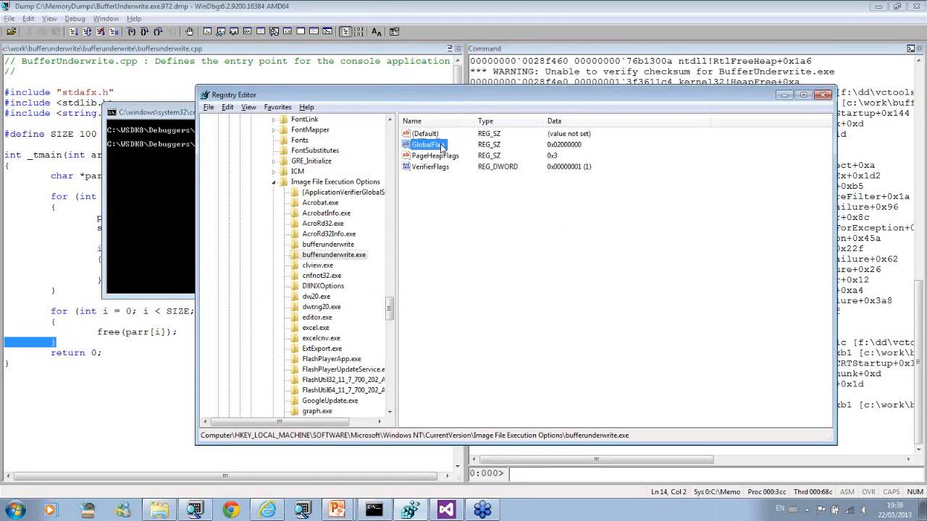
{"action": "left_click", "coordinate": [437, 155]}
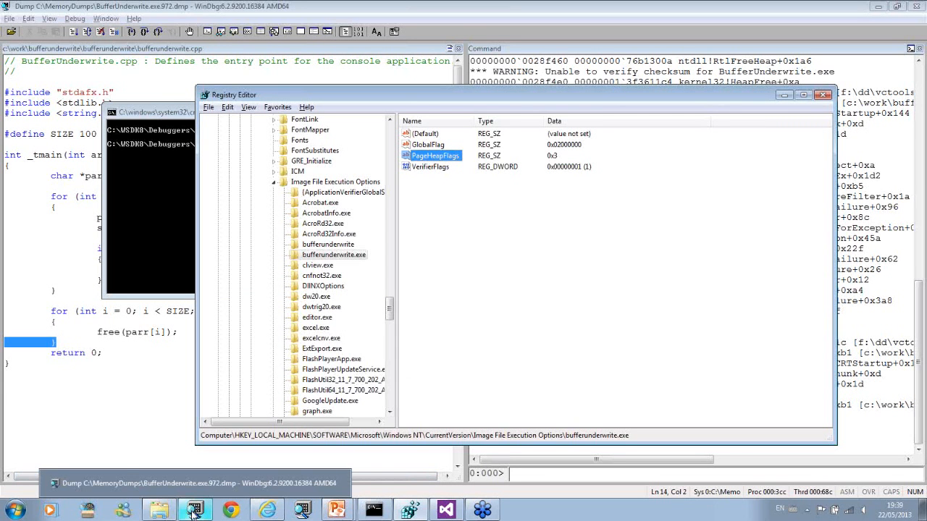
{"action": "right_click", "coordinate": [194, 509]}
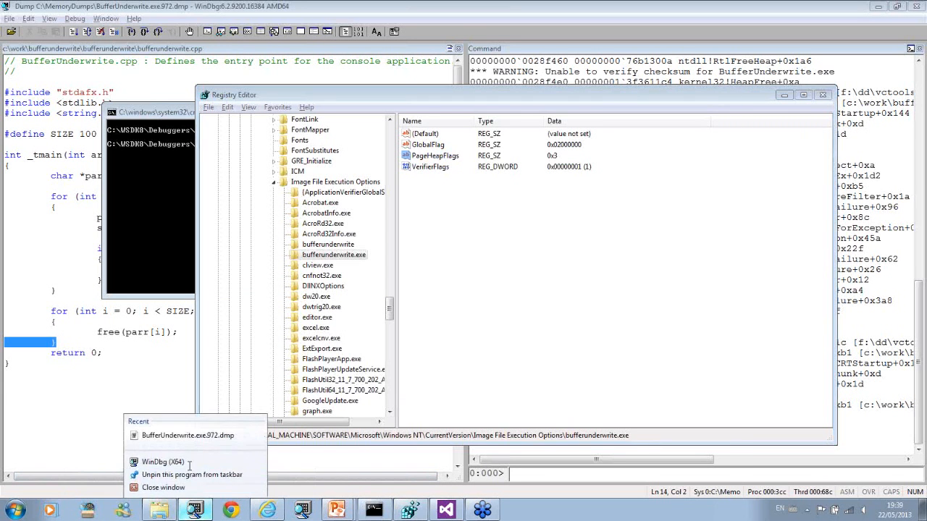
Launch a new WinDbg (X64) and load crash dump BufferUnderwrite.exe.2124.dmp.
{"action": "left_click", "coordinate": [166, 462]}
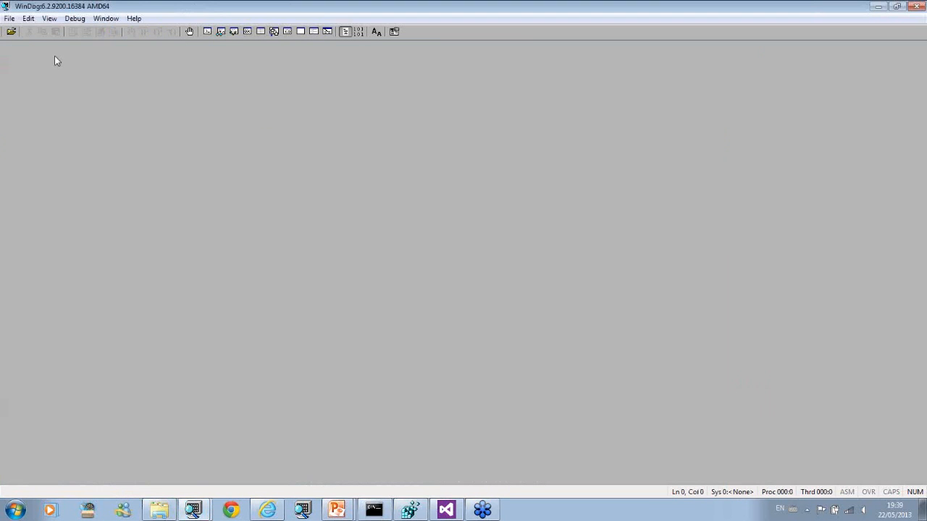
{"action": "left_click", "coordinate": [10, 18]}
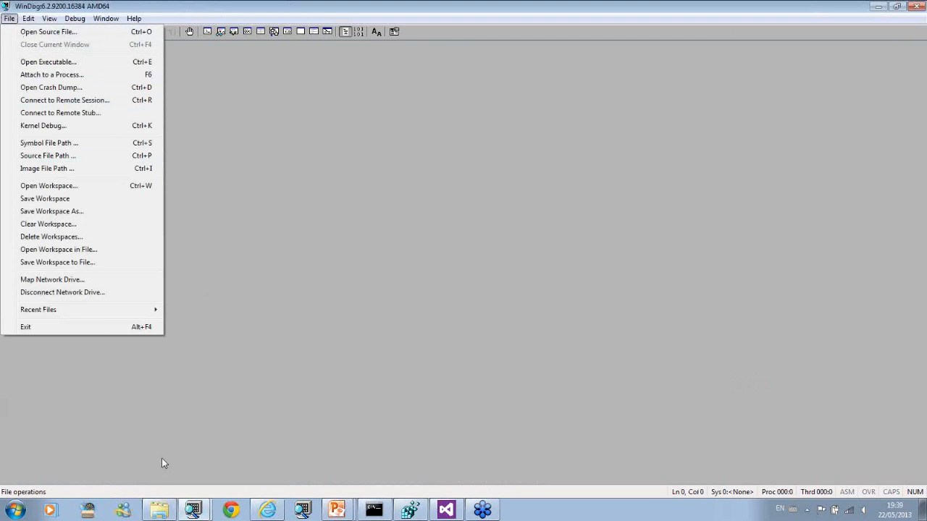
{"action": "left_click", "coordinate": [51, 87]}
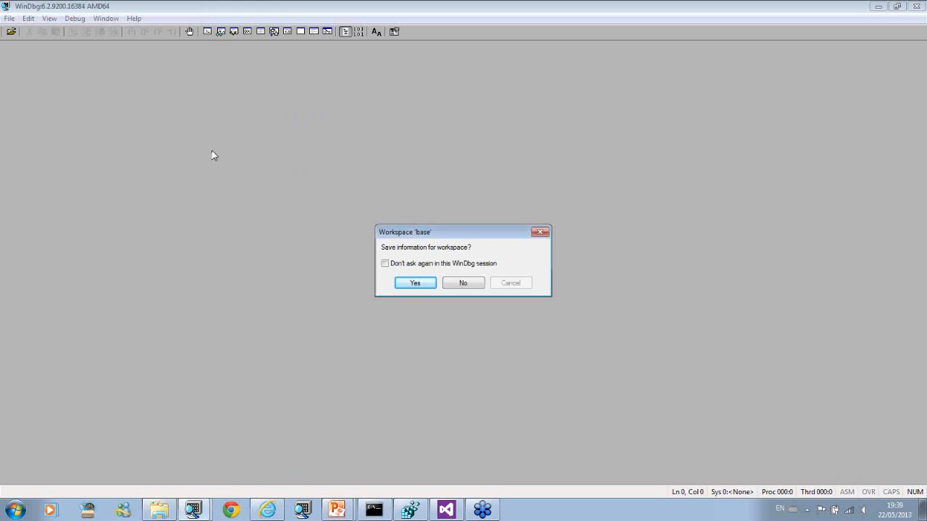
{"action": "left_click", "coordinate": [462, 282]}
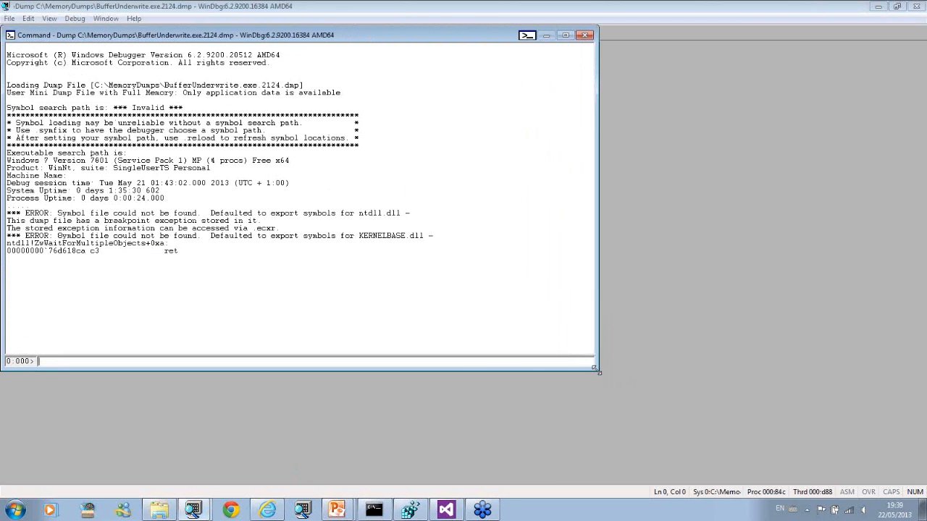
Switch the 2124 dump output to Courier New 12 and widen the Command window.
{"action": "left_click", "coordinate": [28, 19]}
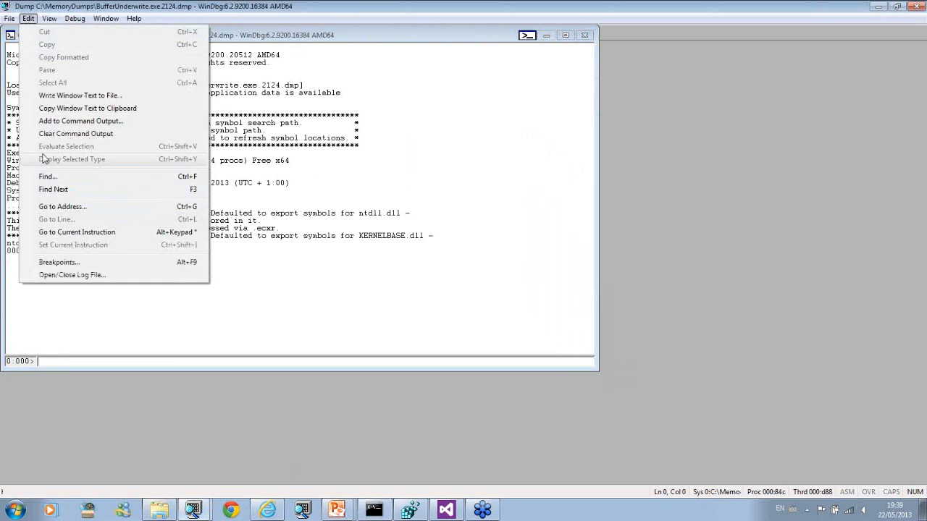
{"action": "left_click", "coordinate": [52, 25]}
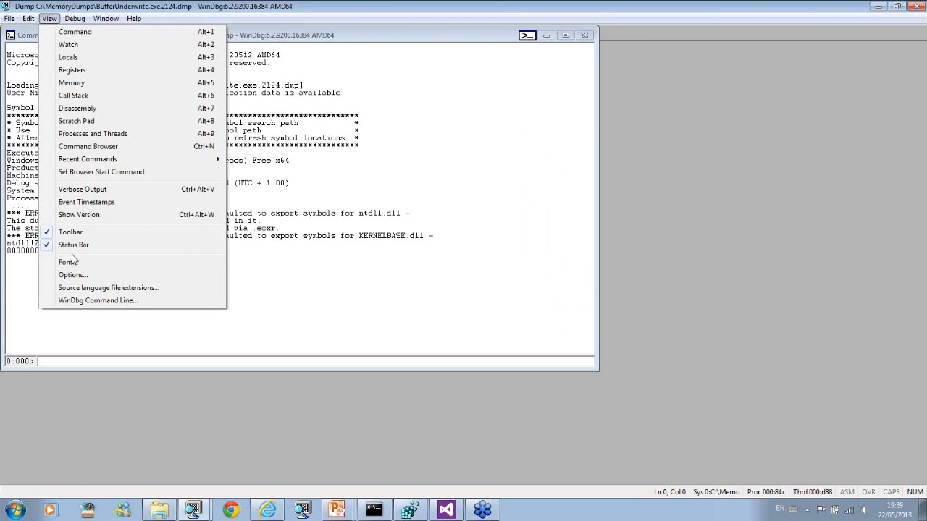
{"action": "left_click", "coordinate": [65, 261]}
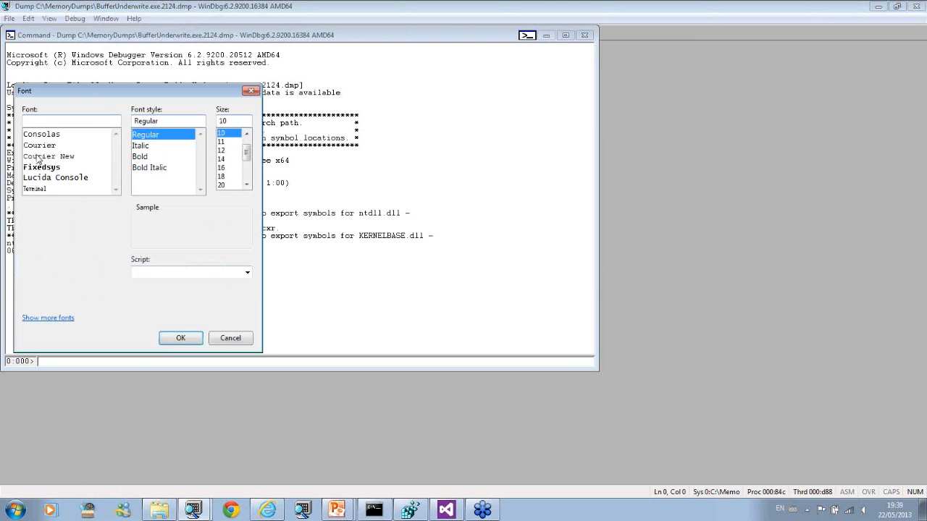
{"action": "left_click", "coordinate": [48, 155]}
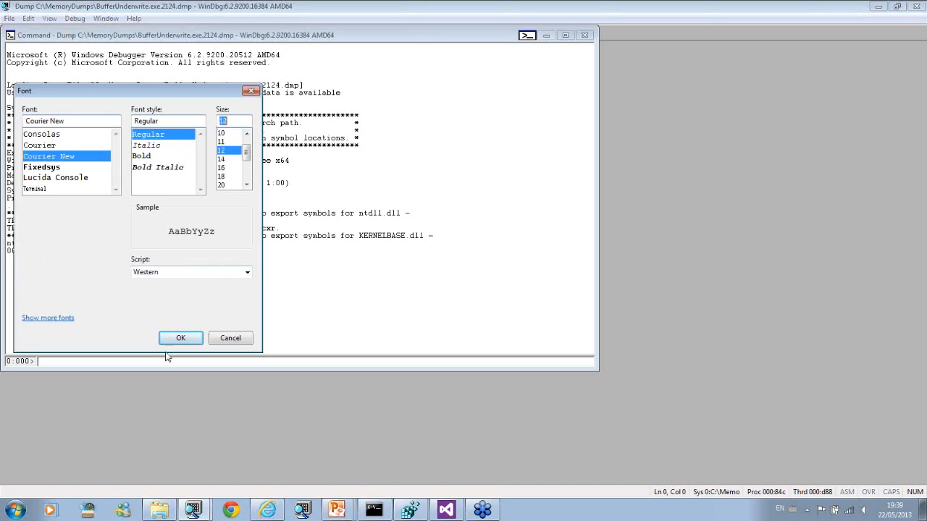
{"action": "left_click", "coordinate": [181, 338]}
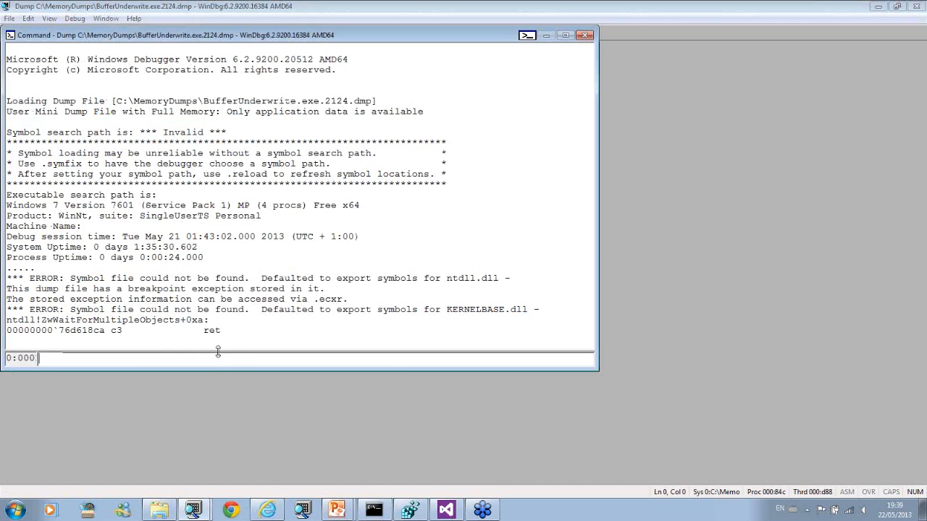
{"action": "left_click_drag", "start_coordinate": [598, 373], "coordinate": [610, 394]}
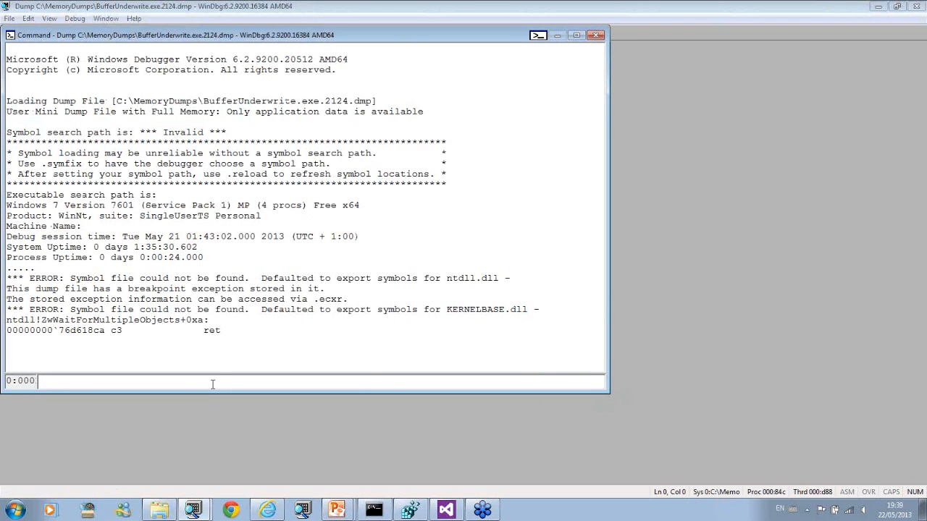
Log the session to c:\DebuggingTV\0x26-2.txt, fix symbols to c:\mss, and reload them.
{"action": "type", "text": ".logo"}
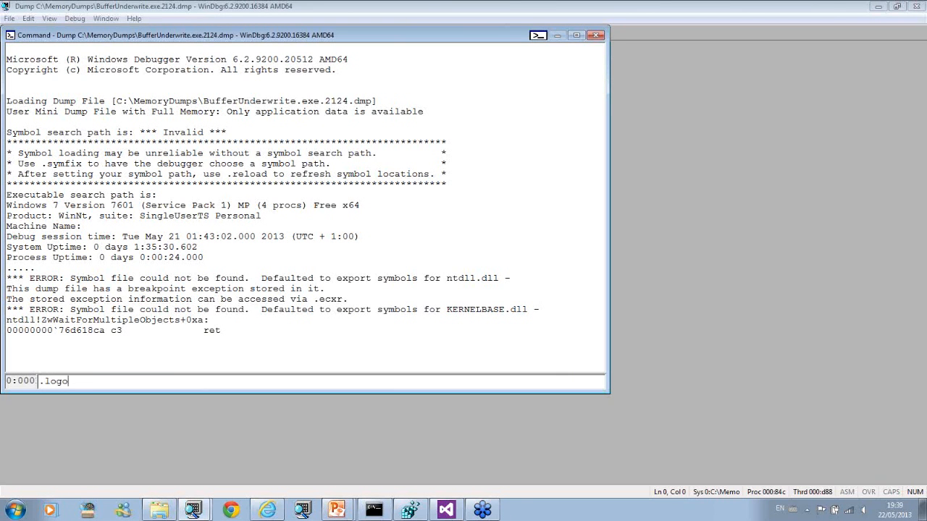
{"action": "type", "text": "pen c:\\"}
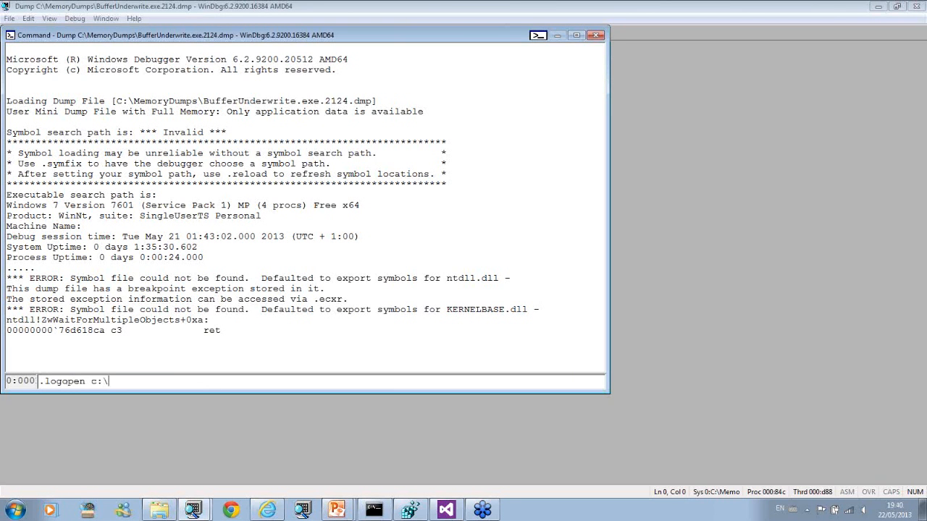
{"action": "type", "text": "Debuggi"}
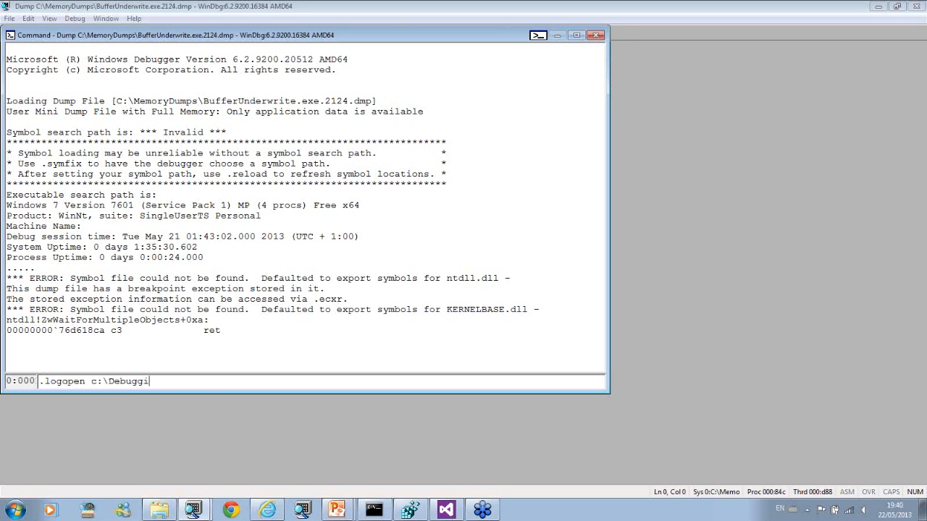
{"action": "type", "text": "ngTV"}
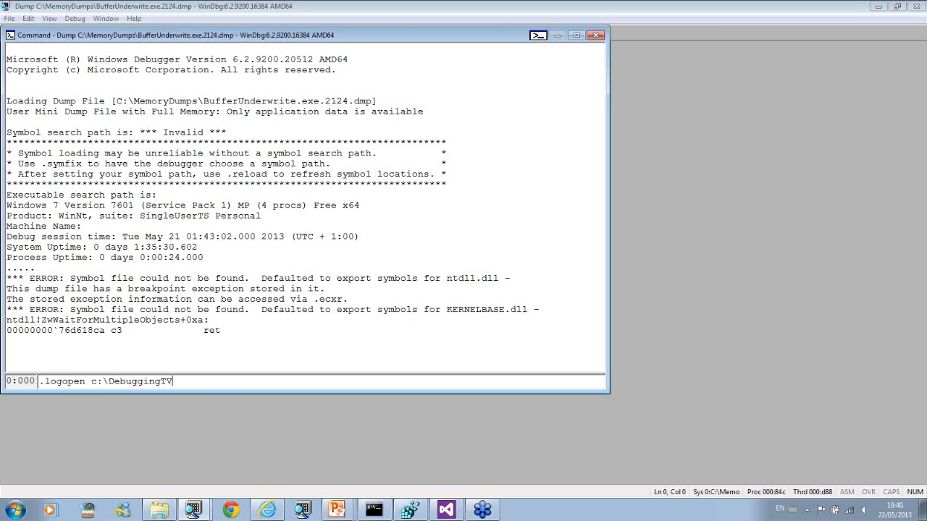
{"action": "type", "text": "\\0x26-2"}
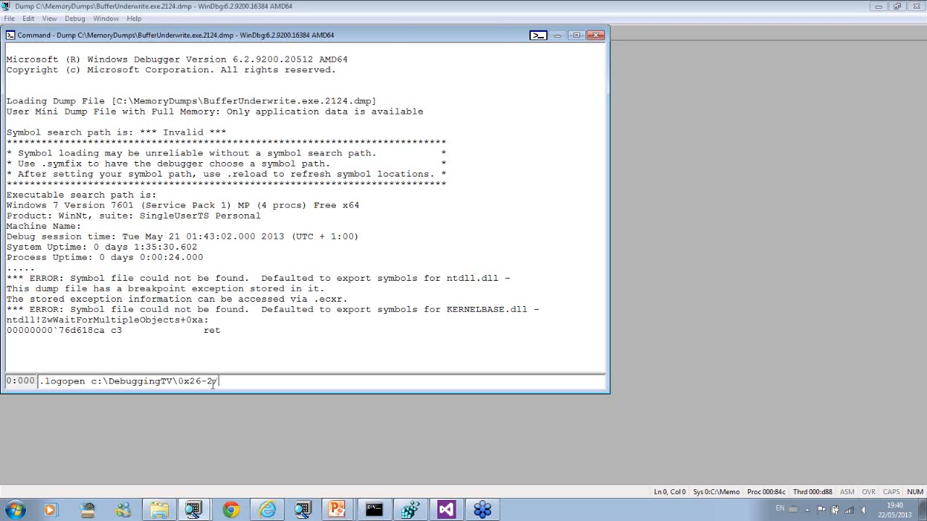
{"action": "type", "text": ".txt"}
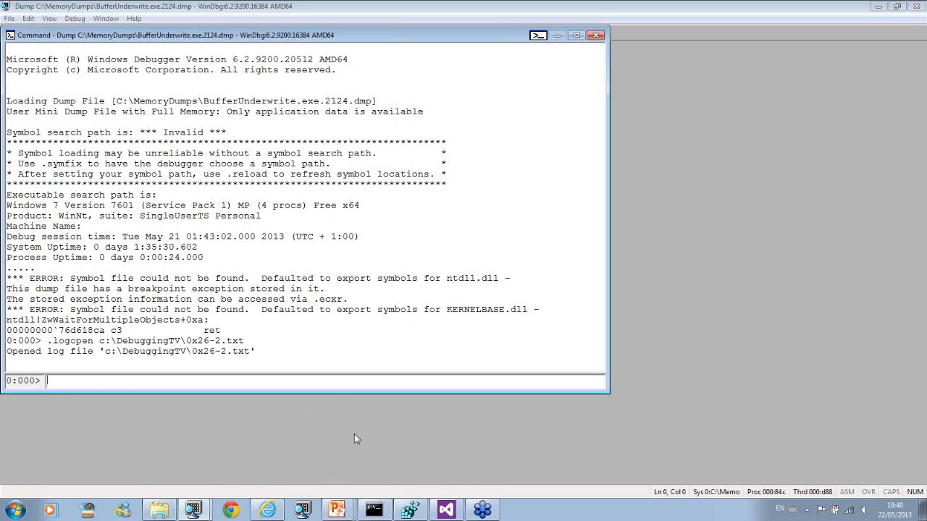
{"action": "type", "text": ".symfix c"}
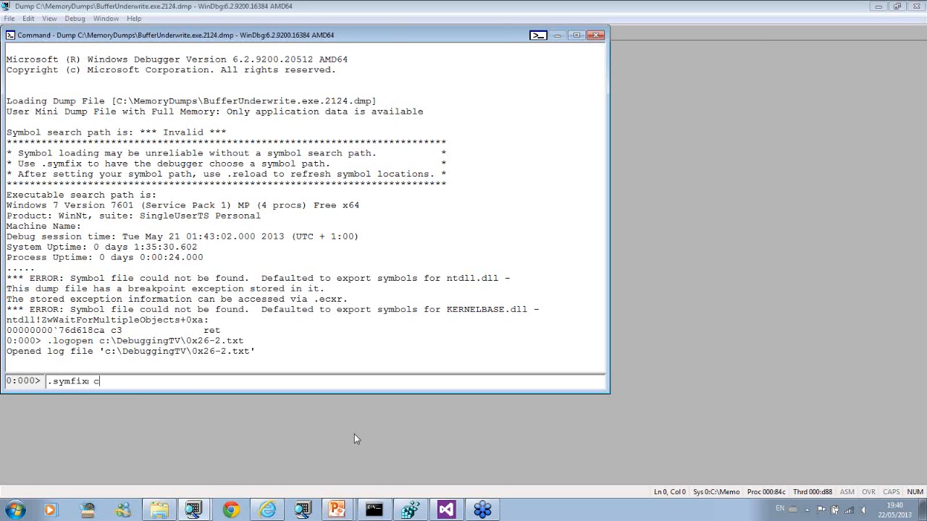
{"action": "type", "text": ":\\mss"}
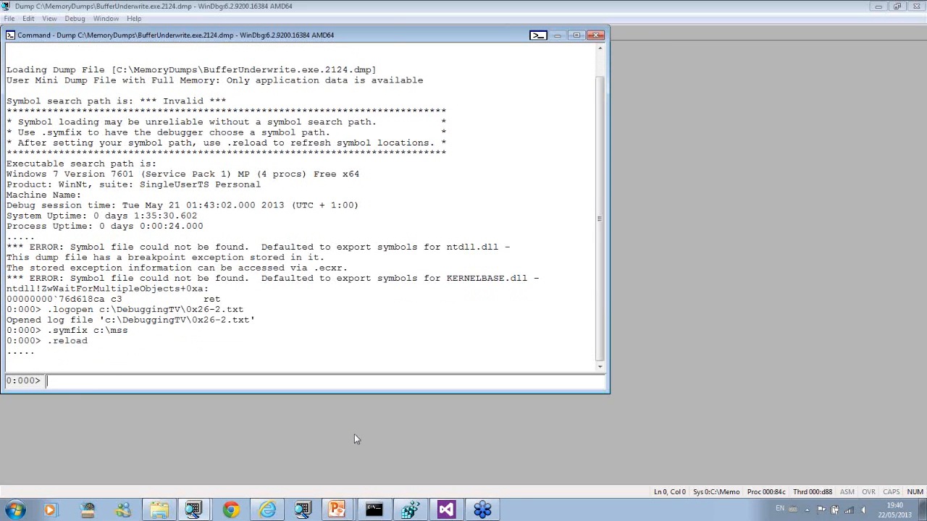
Run k to review the verifier heap-check frames, then list numbered frames with kn.
{"action": "type", "text": "k"}
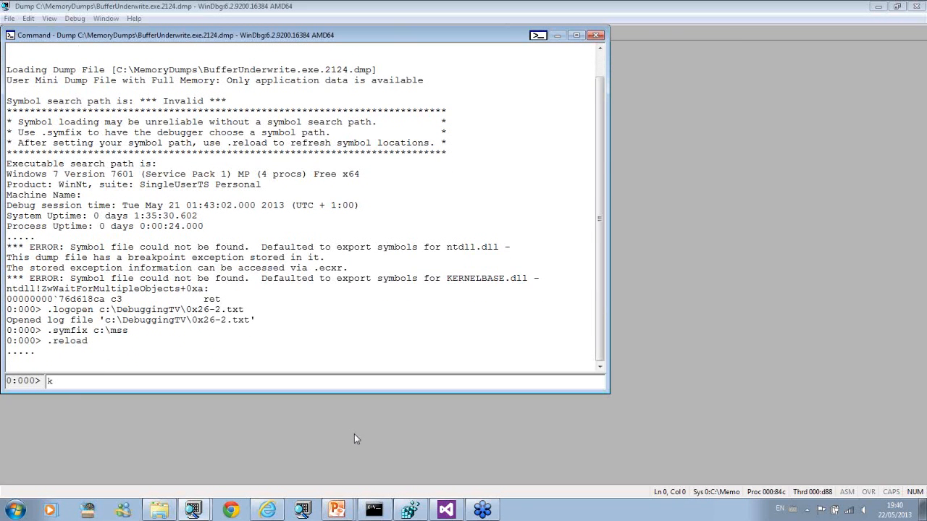
{"action": "key", "text": "Return"}
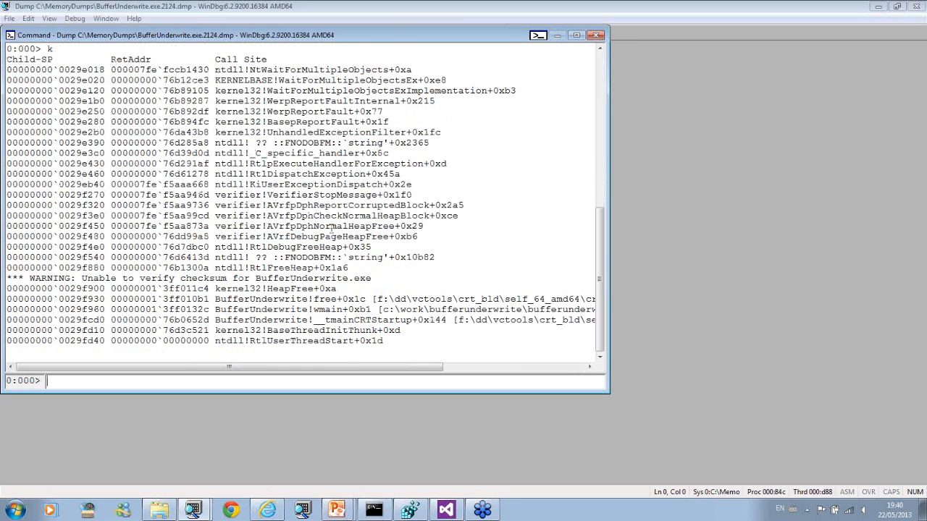
{"action": "left_click_drag", "start_coordinate": [217, 215], "coordinate": [373, 246]}
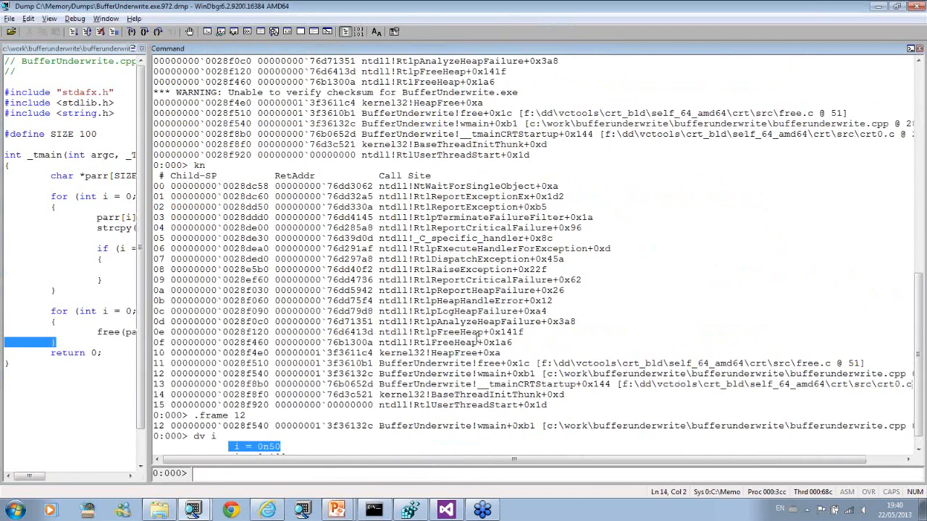
{"action": "double_click", "coordinate": [449, 343]}
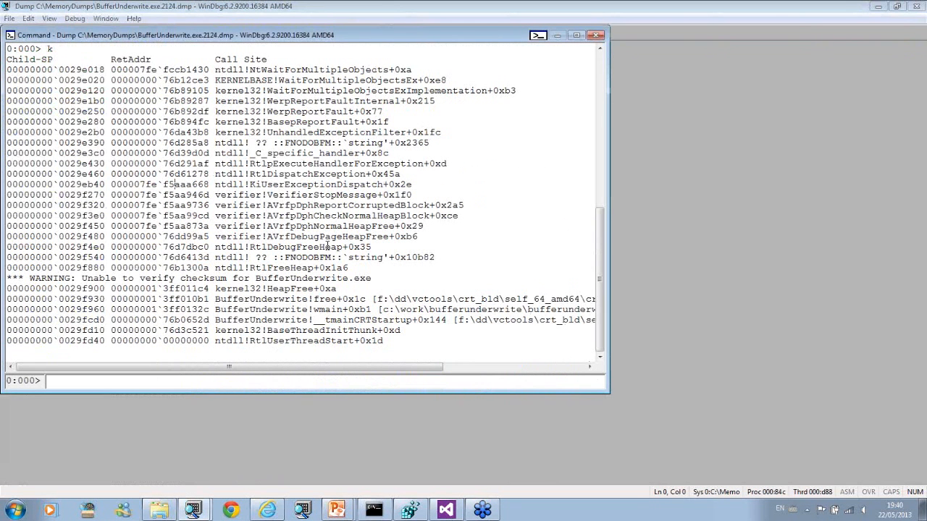
{"action": "double_click", "coordinate": [298, 247]}
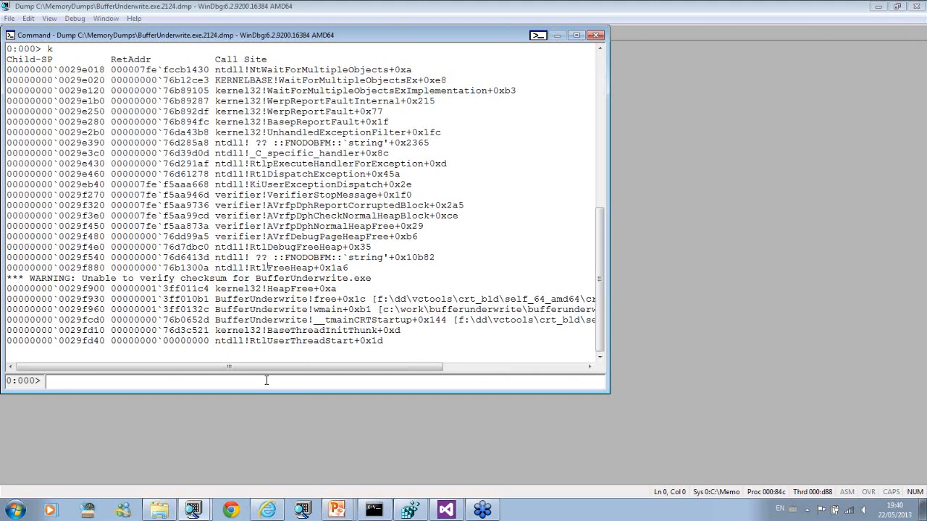
{"action": "type", "text": "kn"}
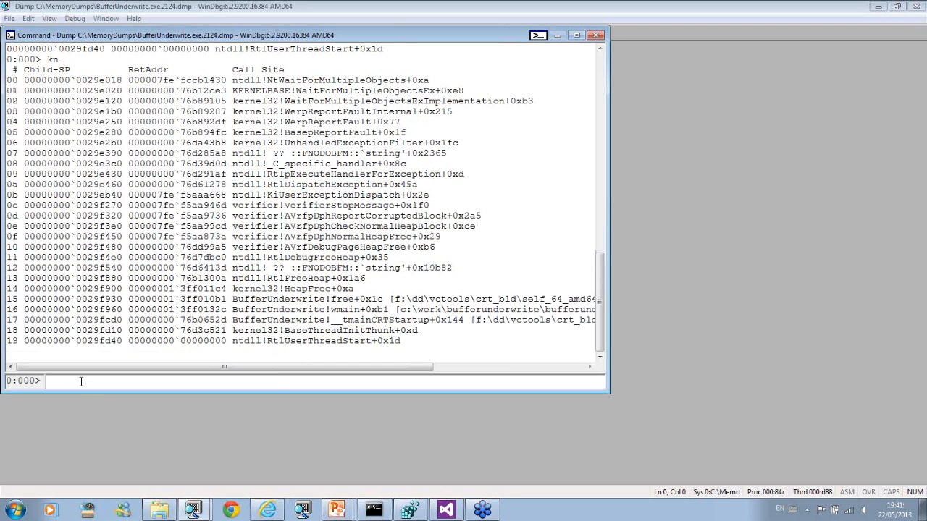
Switch to wmain frame 16 and show the loop variable i (0n50, 0n100).
{"action": "type", "text": ".frame 1"}
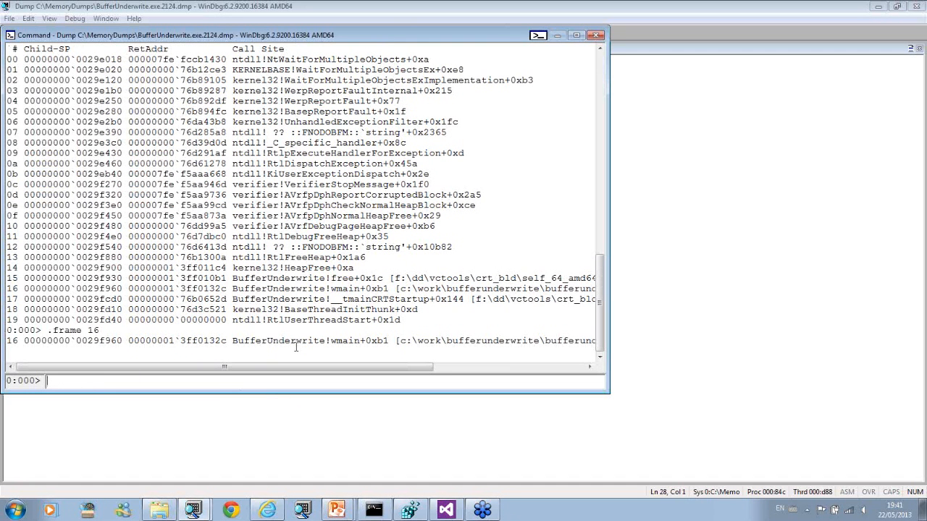
{"action": "mouse_move", "coordinate": [268, 387]}
{"action": "type", "text": "dv i"}
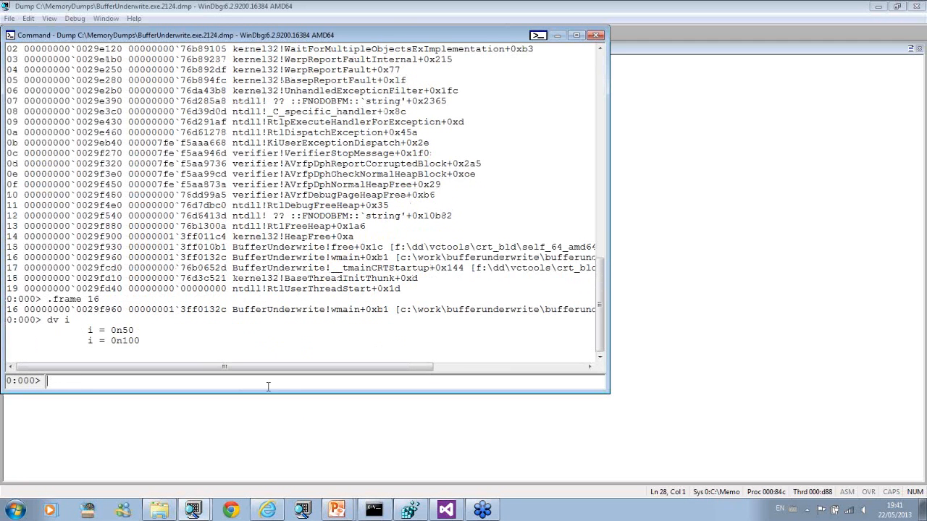
{"action": "double_click", "coordinate": [108, 327]}
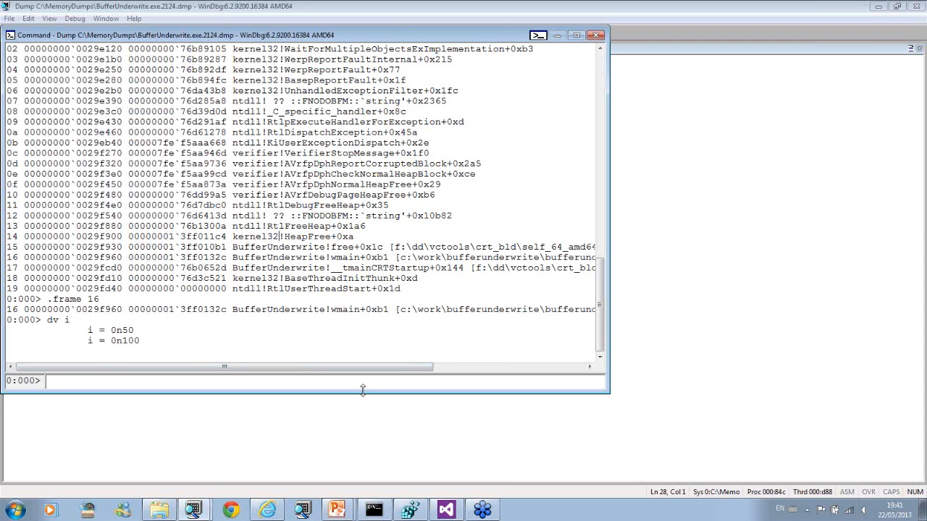
{"action": "type", "text": "kn"}
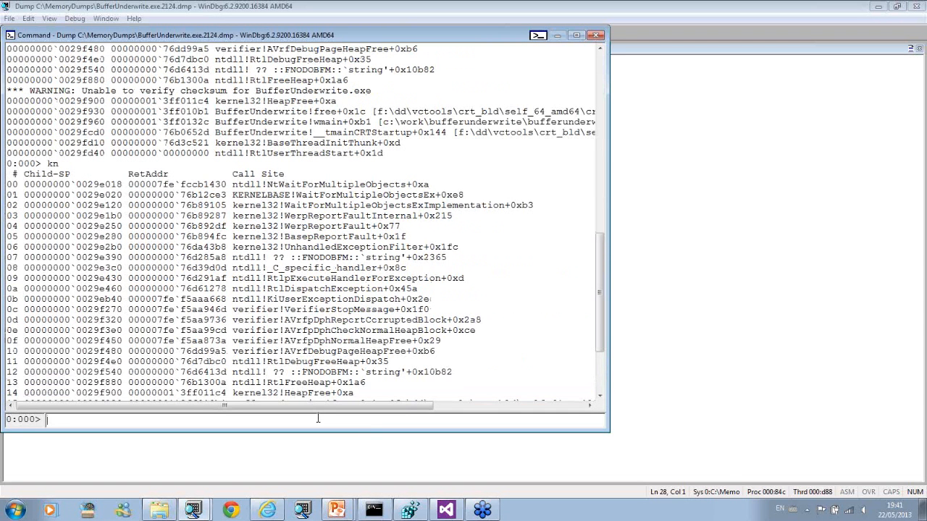
{"action": "type", "text": "!analyze -v"}
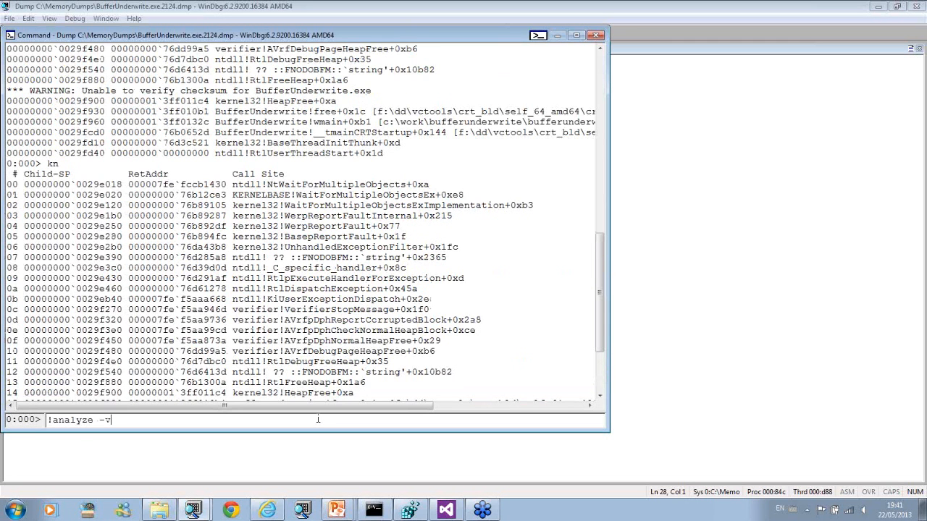
Run !analyze -v and highlight the corrupted start stamp explained as a buffer underrun.
{"action": "key", "text": "Enter"}
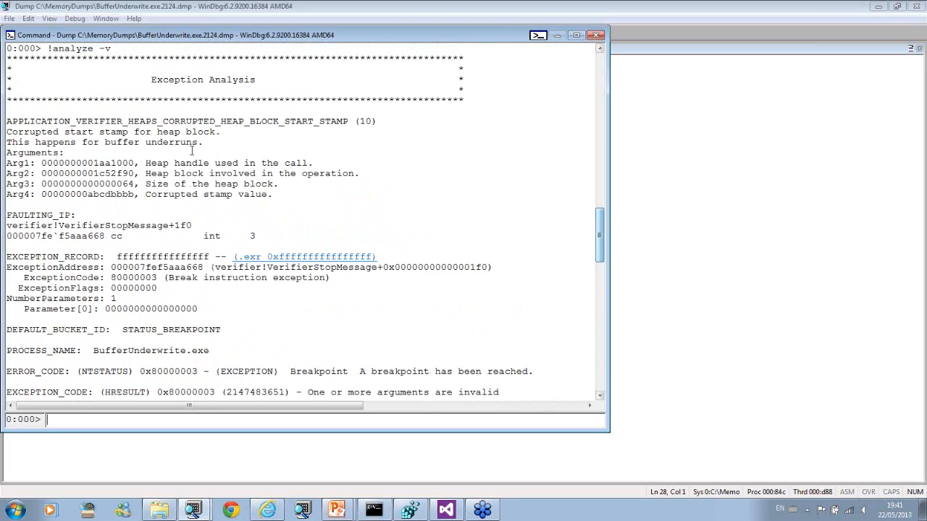
{"action": "left_click_drag", "start_coordinate": [7, 121], "coordinate": [217, 132]}
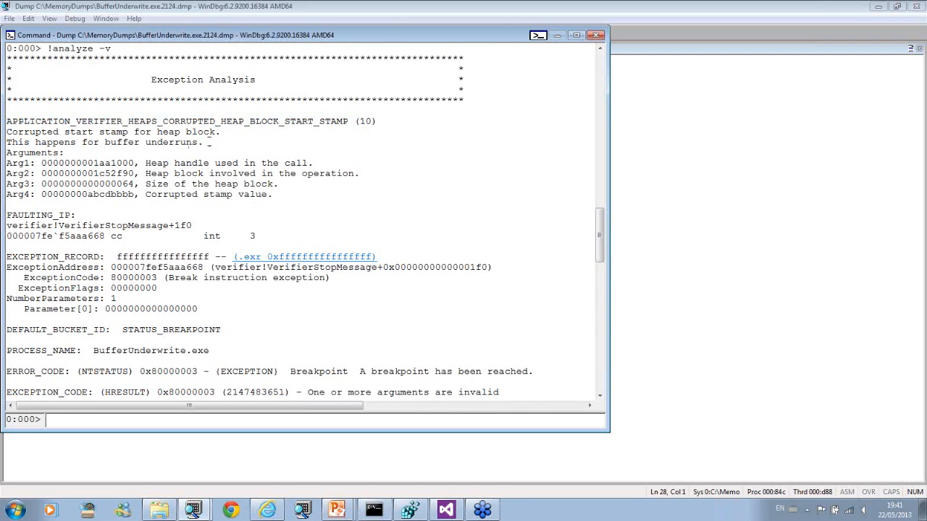
{"action": "left_click_drag", "start_coordinate": [6, 142], "coordinate": [210, 142]}
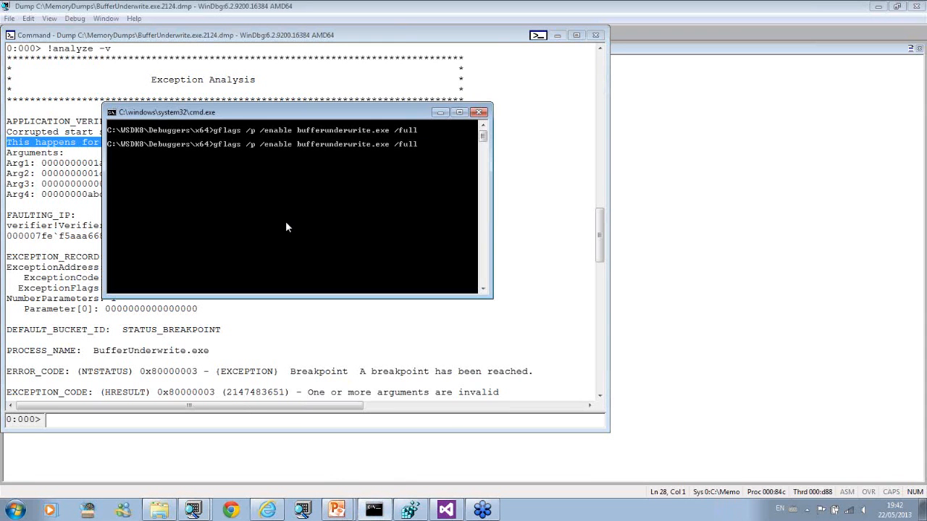
Add /backwards to the gflags /p /enable bufferunderwrite.exe /full command and run it.
{"action": "type", "text": "/back"}
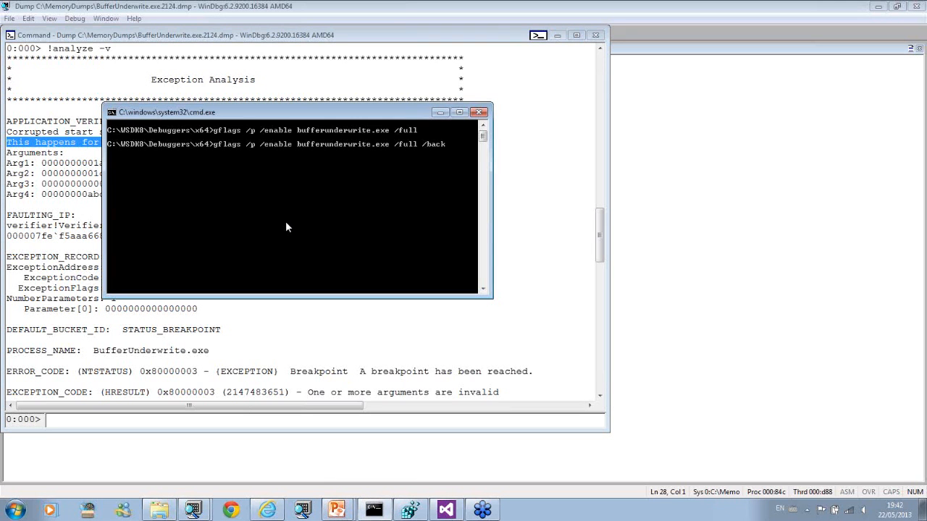
{"action": "type", "text": "wards"}
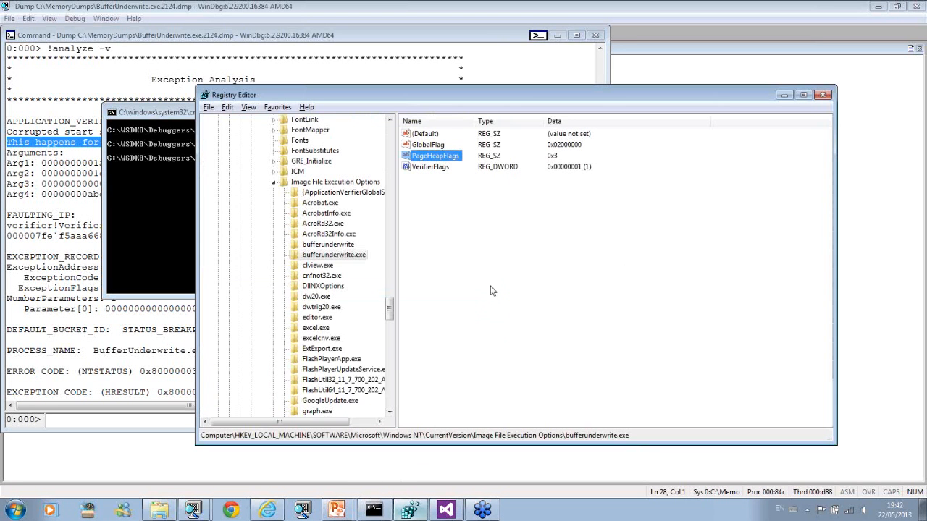
{"action": "mouse_move", "coordinate": [496, 287]}
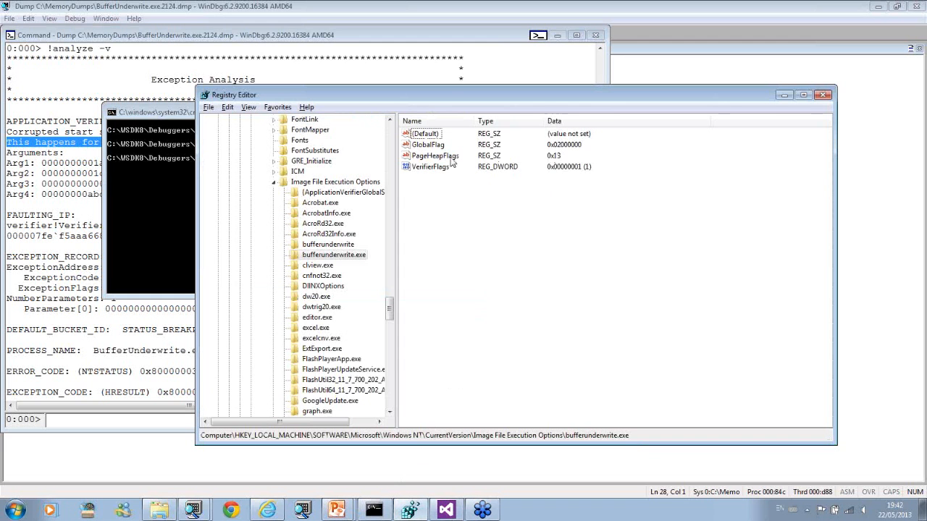
Select PageHeapFlags under bufferunderwrite.exe to confirm it now reads 0x13.
{"action": "left_click", "coordinate": [434, 155]}
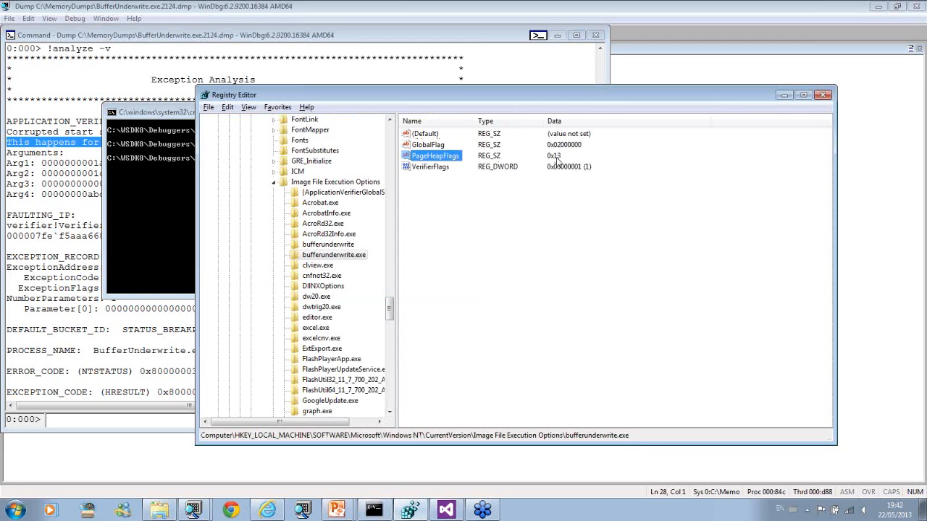
{"action": "left_click", "coordinate": [428, 144]}
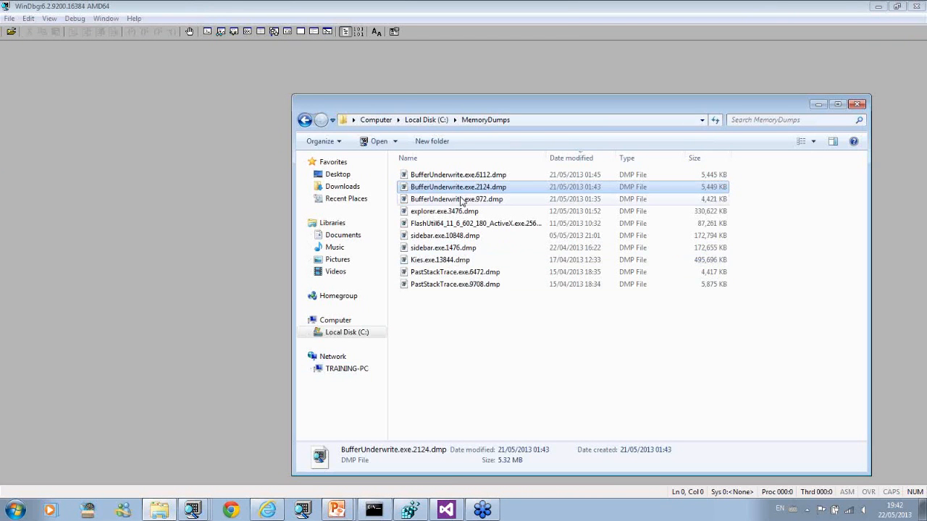
Load BufferUnderwrite.exe.6112.dmp and enlarge the command output font.
{"action": "left_click", "coordinate": [459, 174]}
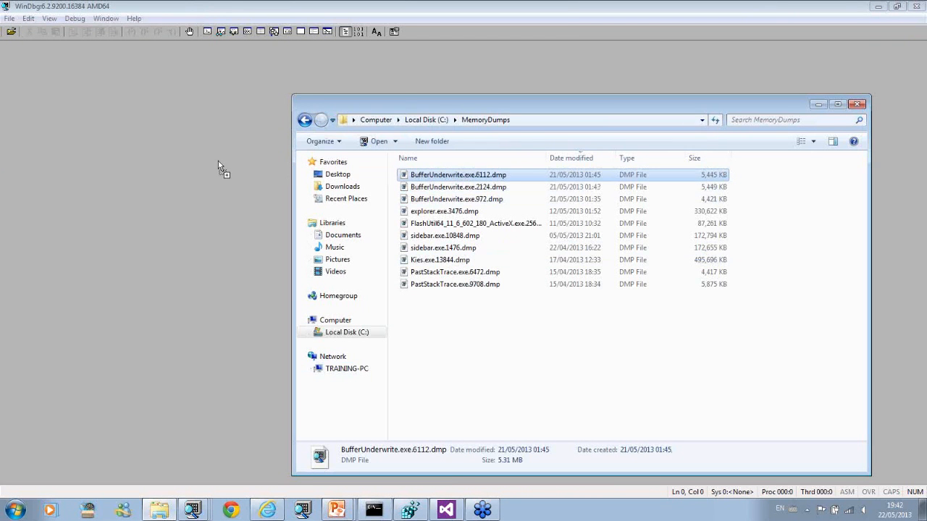
{"action": "double_click", "coordinate": [458, 174]}
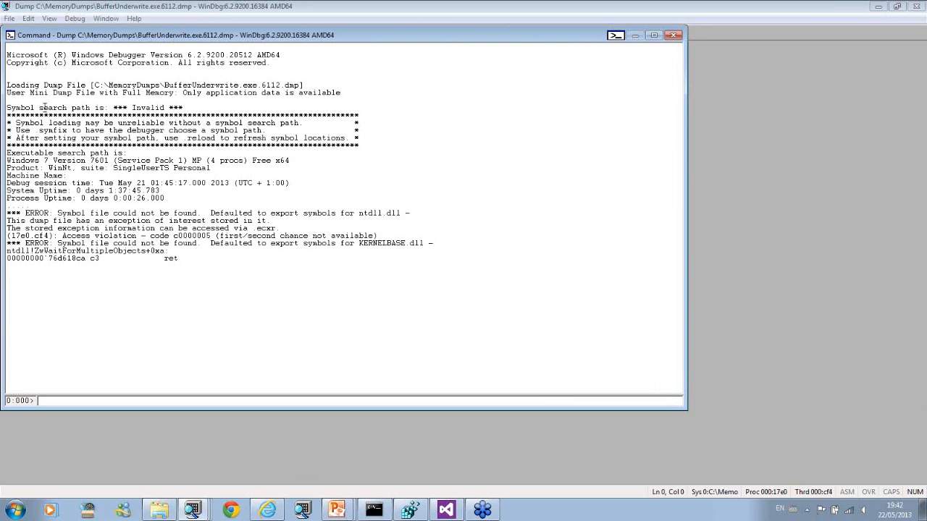
{"action": "left_click", "coordinate": [49, 18]}
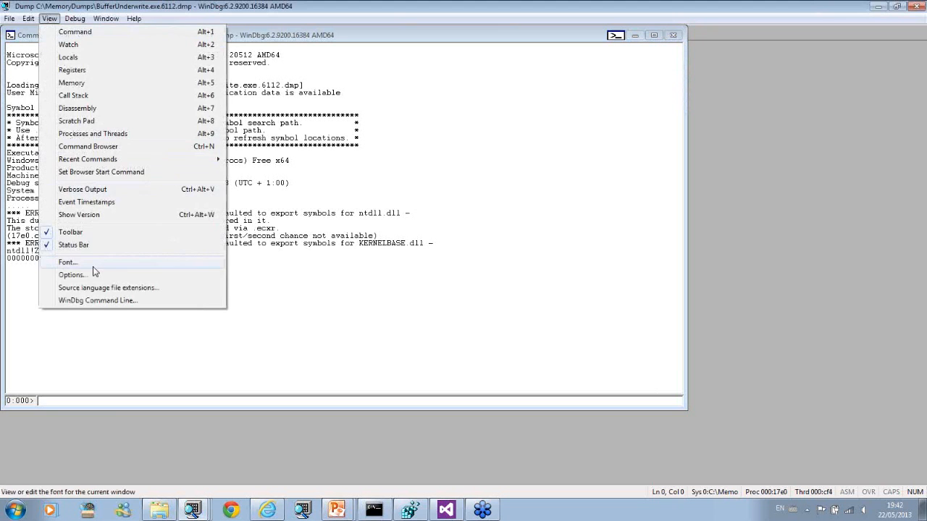
{"action": "left_click", "coordinate": [67, 263]}
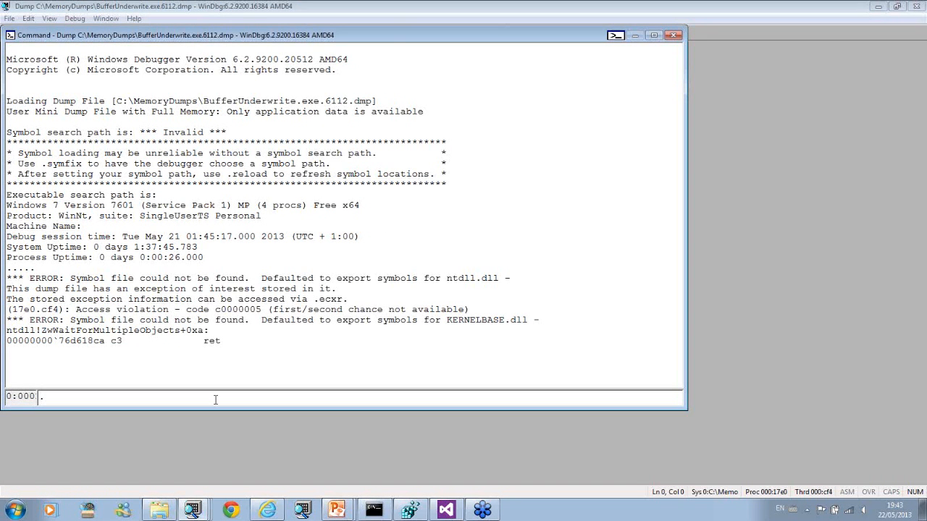
Start logging the session to c:\DebuggingTV\0x26-3.txt.
{"action": "type", "text": ".logopen c:\\"}
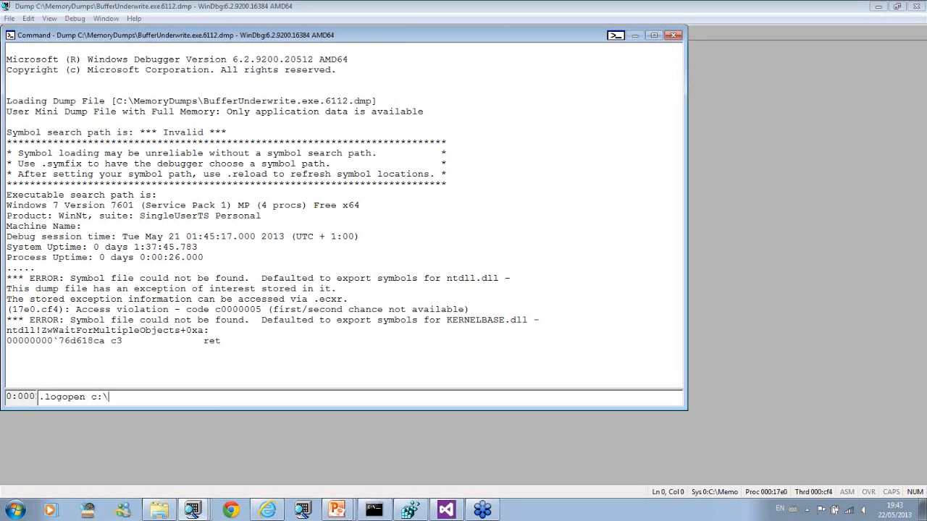
{"action": "type", "text": "DebuggingT"}
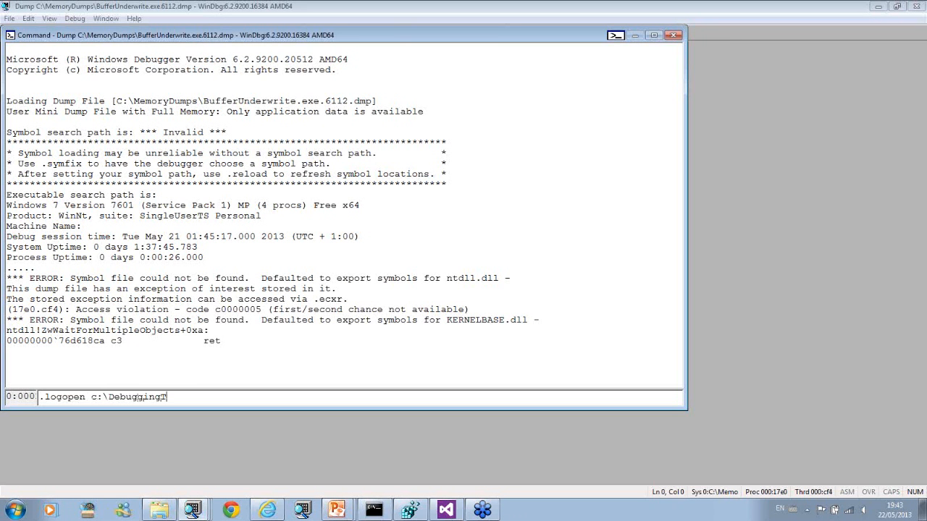
{"action": "type", "text": "V\\0x"}
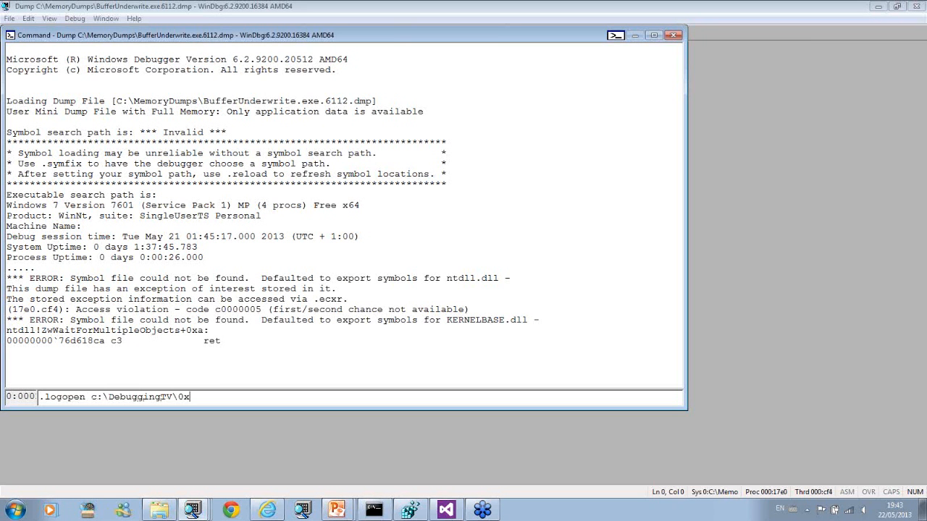
{"action": "type", "text": "26-3"}
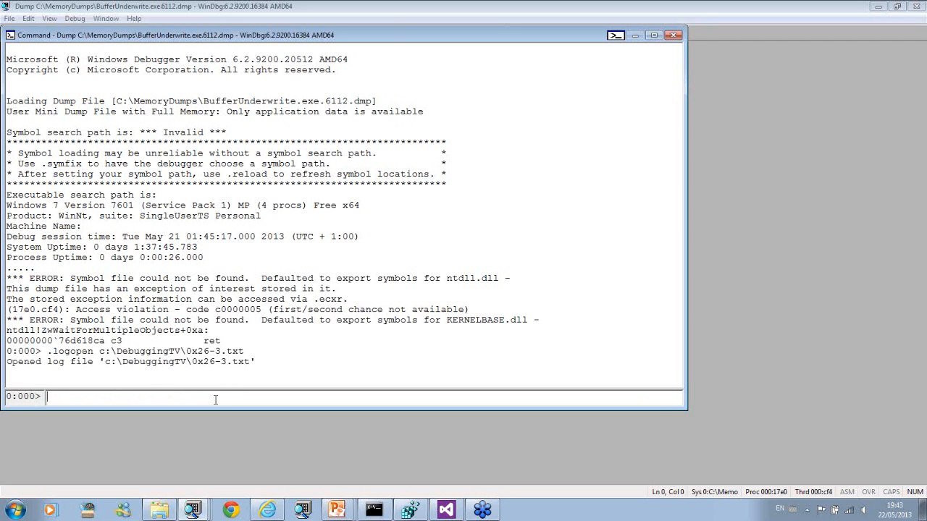
Fix symbols to c:\mss, reload them, and display the crash call stack with k.
{"action": "type", "text": ".symfix c:"}
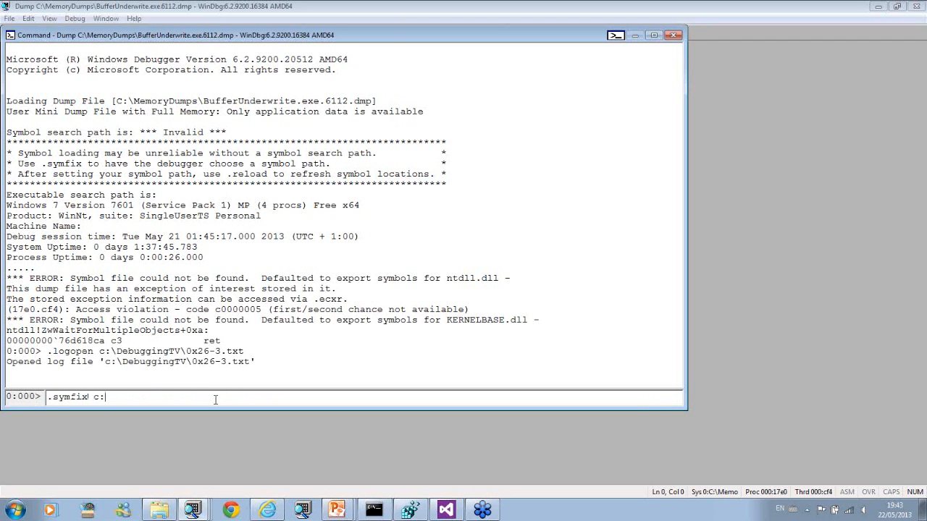
{"action": "type", "text": "ms"}
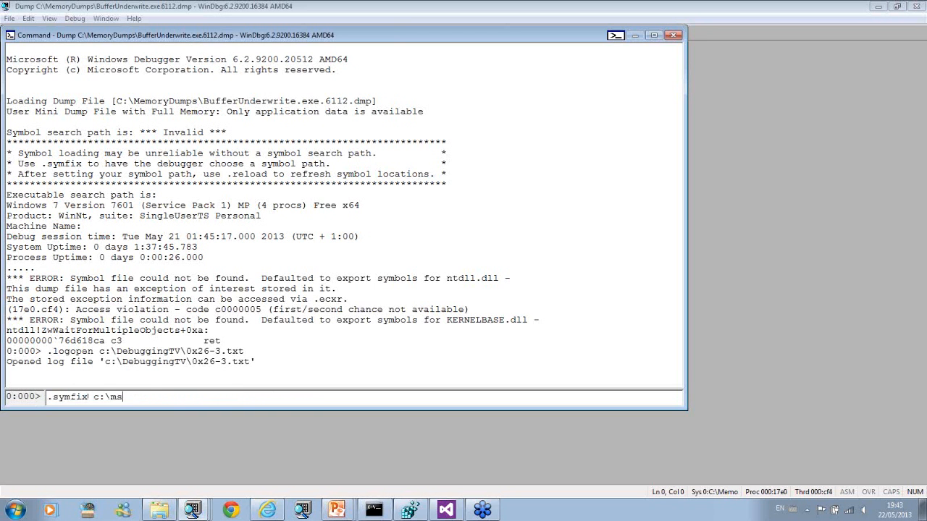
{"action": "type", "text": "s"}
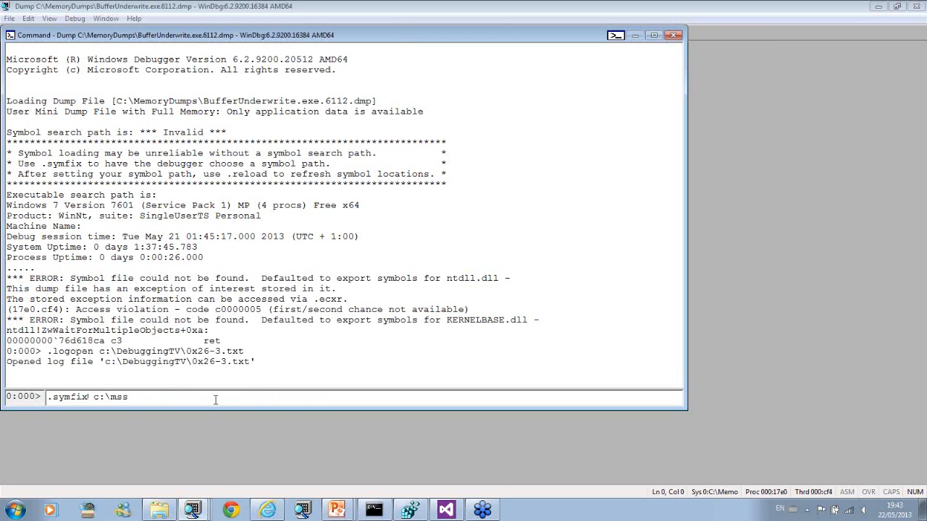
{"action": "type", "text": ".reload"}
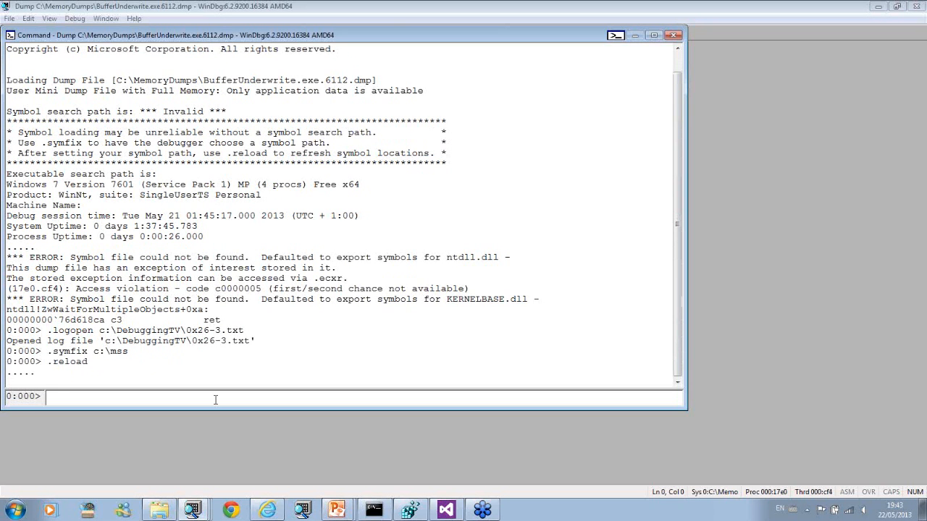
{"action": "type", "text": "k"}
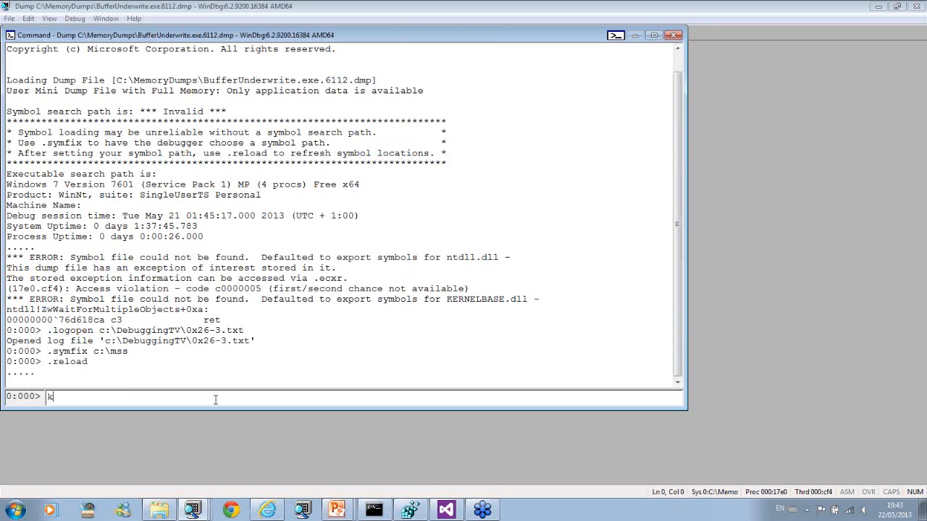
{"action": "key", "text": "Return"}
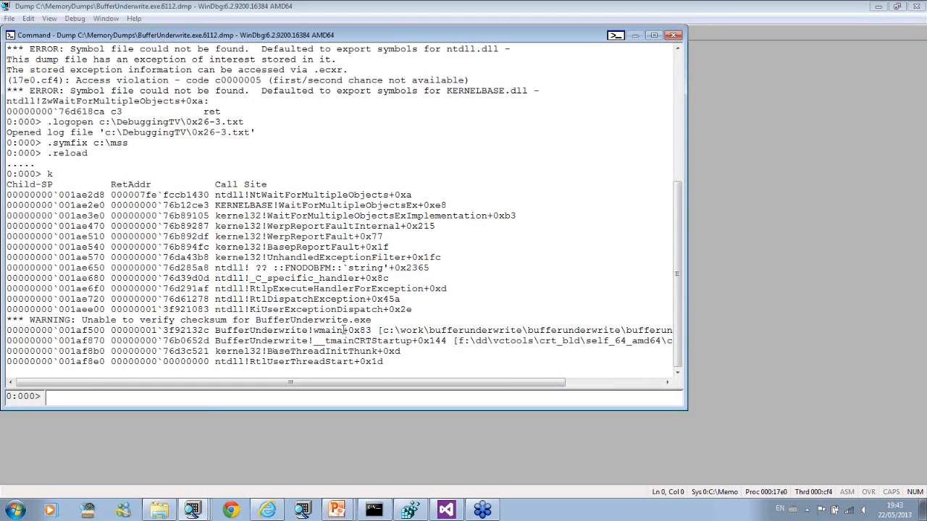
Select the wmain frame to show the corrupting strcpy line in BufferUnderwrite.cpp.
{"action": "double_click", "coordinate": [297, 340]}
{"action": "type", "text": ".frame c"}
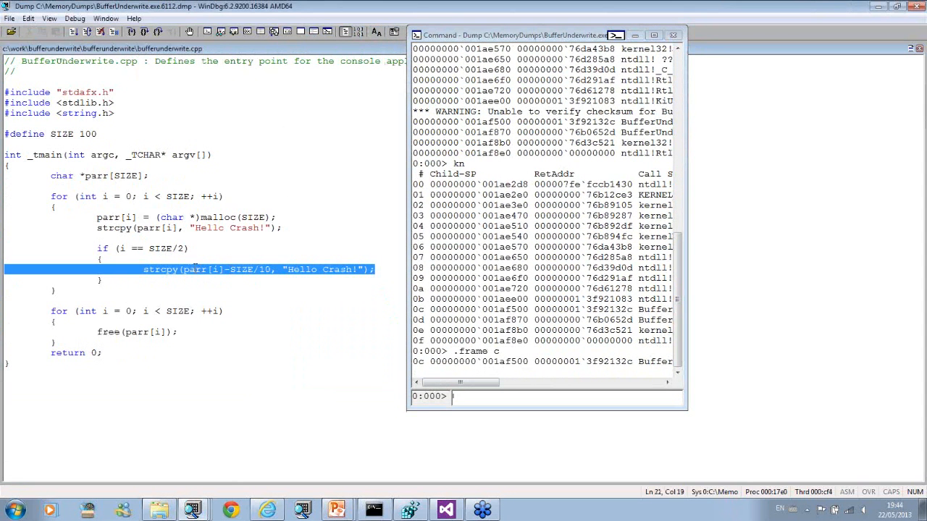
{"action": "mouse_move", "coordinate": [194, 269]}
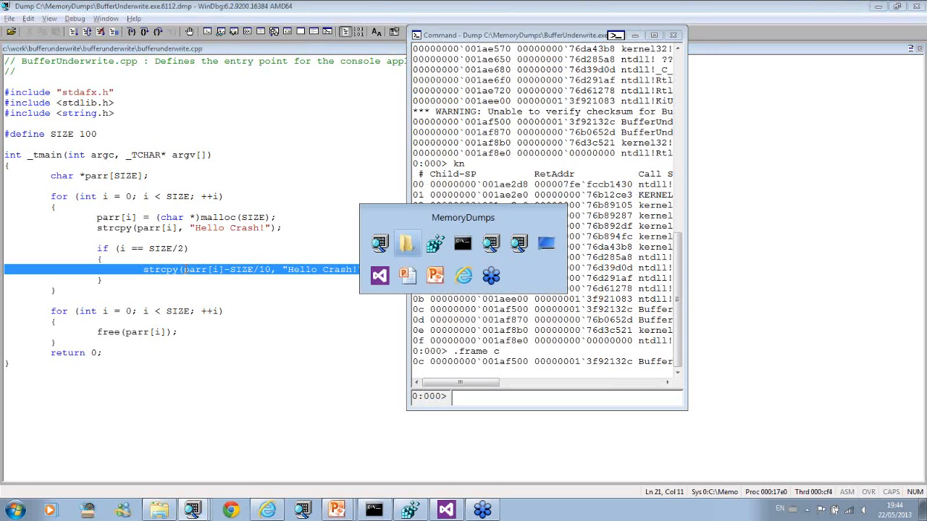
{"action": "left_click", "coordinate": [546, 243]}
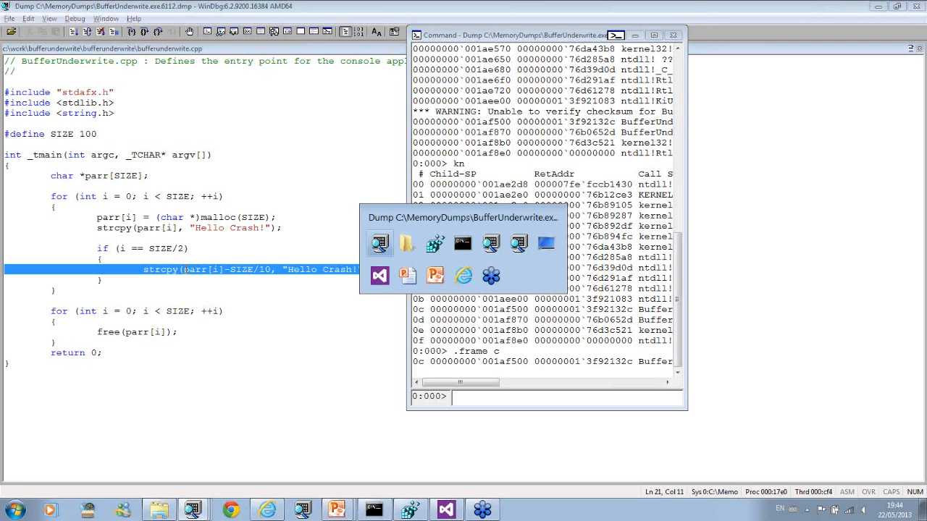
{"action": "mouse_move", "coordinate": [462, 242]}
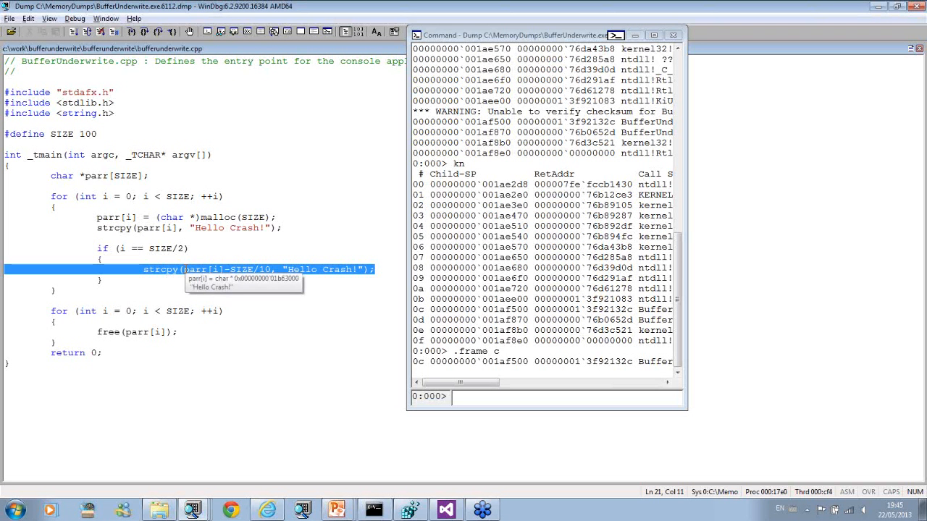
{"action": "left_click", "coordinate": [460, 397]}
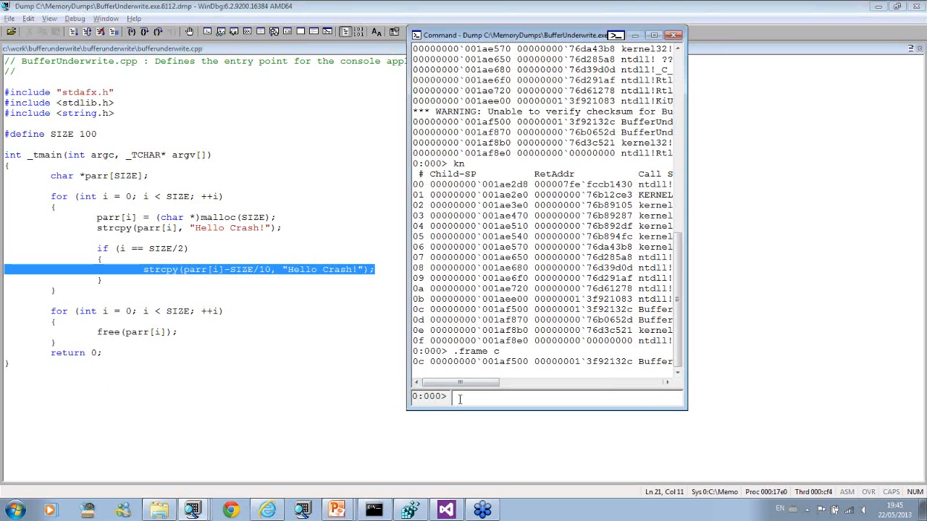
Run !gflag, widen the Command window, and select 'allocations at ends of pages' (0x02000000).
{"action": "type", "text": "!gflag"}
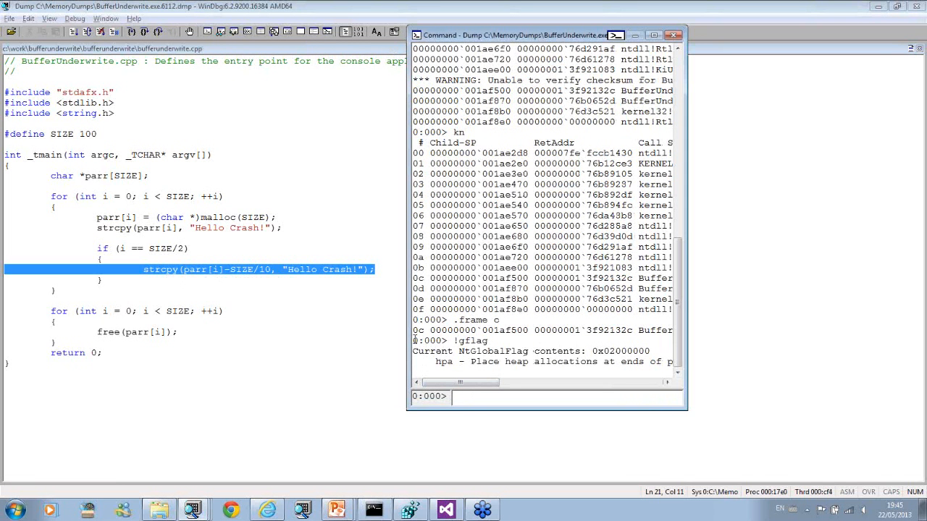
{"action": "left_click_drag", "start_coordinate": [413, 340], "coordinate": [666, 361]}
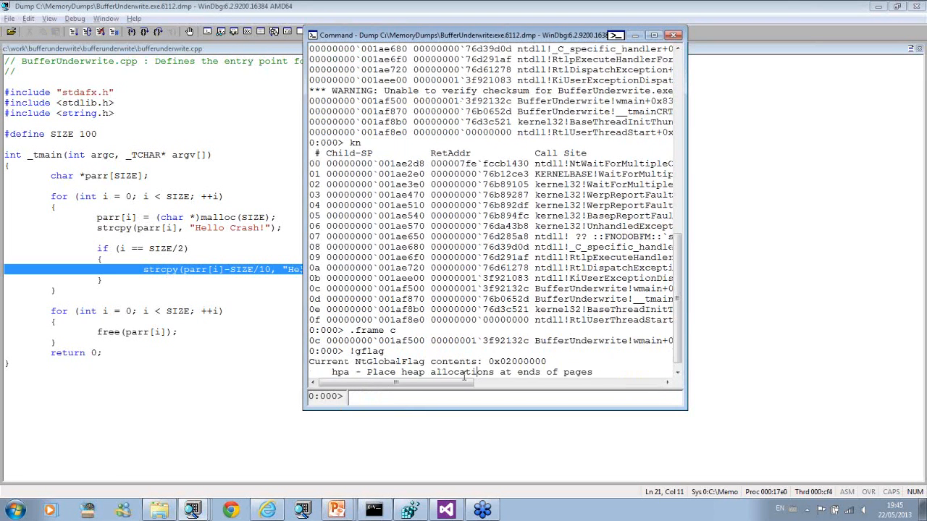
{"action": "left_click_drag", "start_coordinate": [430, 361], "coordinate": [593, 362]}
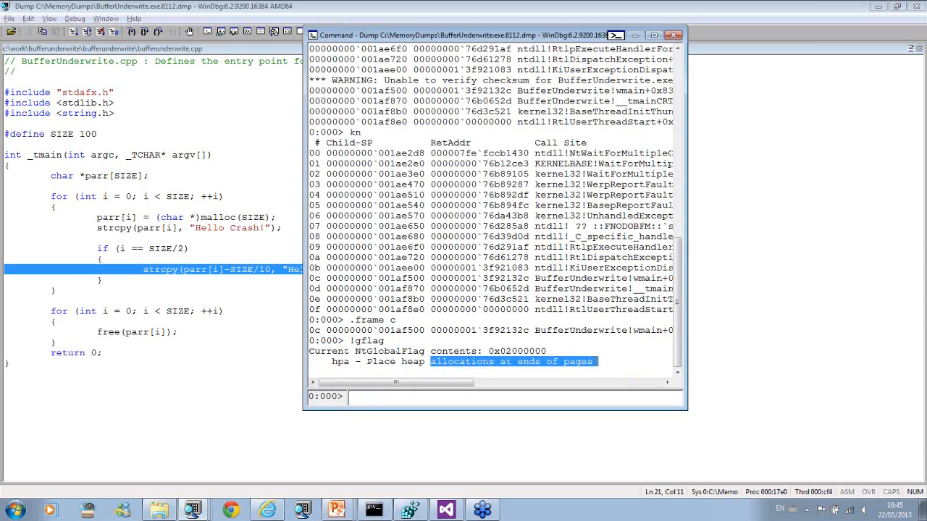